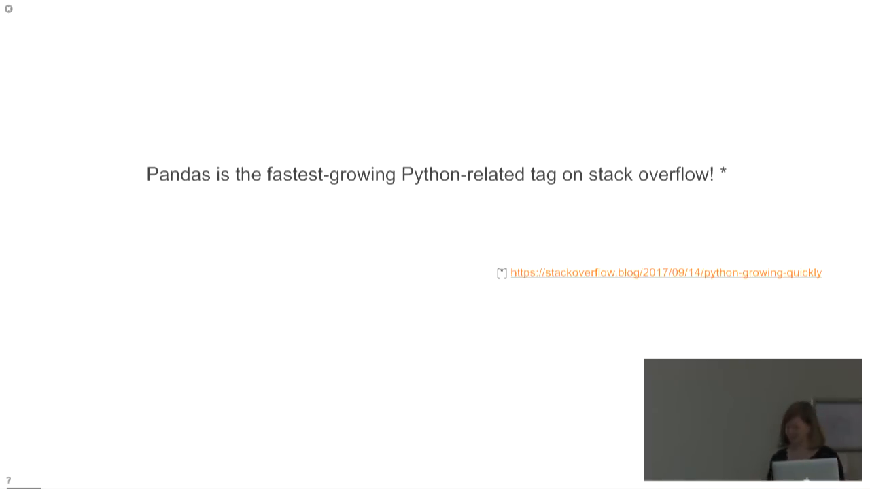
# Enter print('hello pycon!') in the empty cell and run it to show the greeting
pyautogui.press('Right')
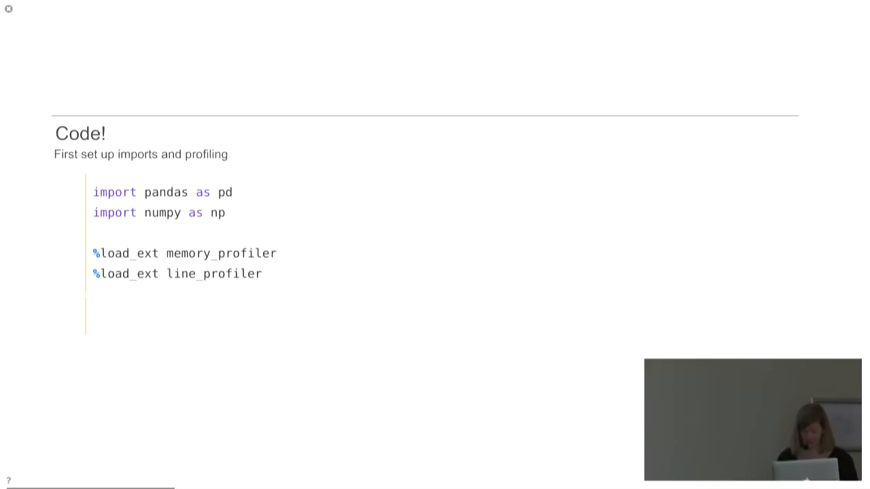
pyautogui.moveTo(303, 284)
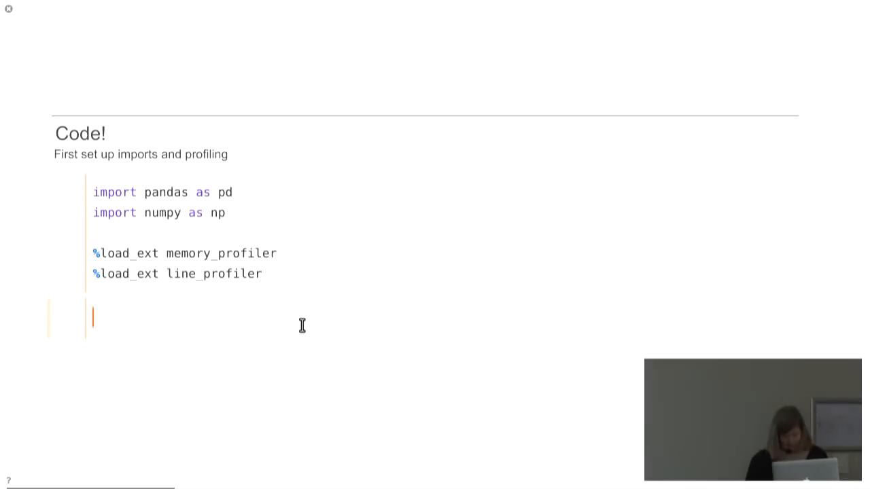
pyautogui.write("print('")
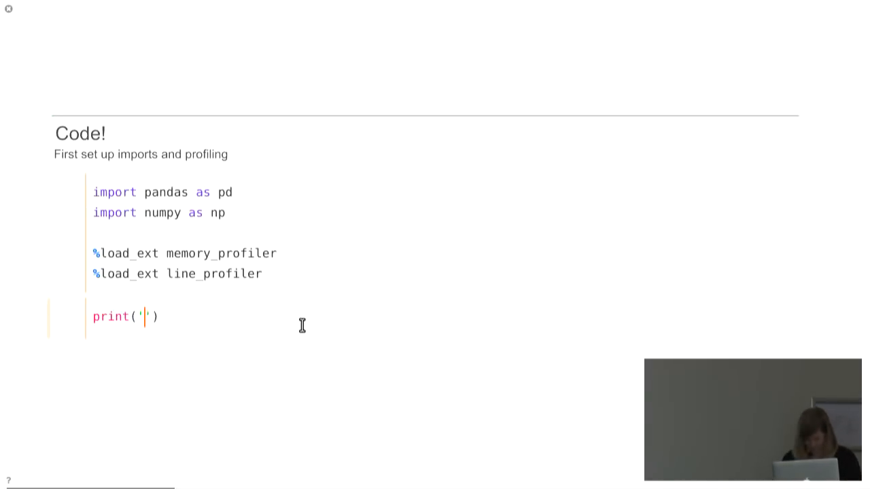
pyautogui.write('hello pu')
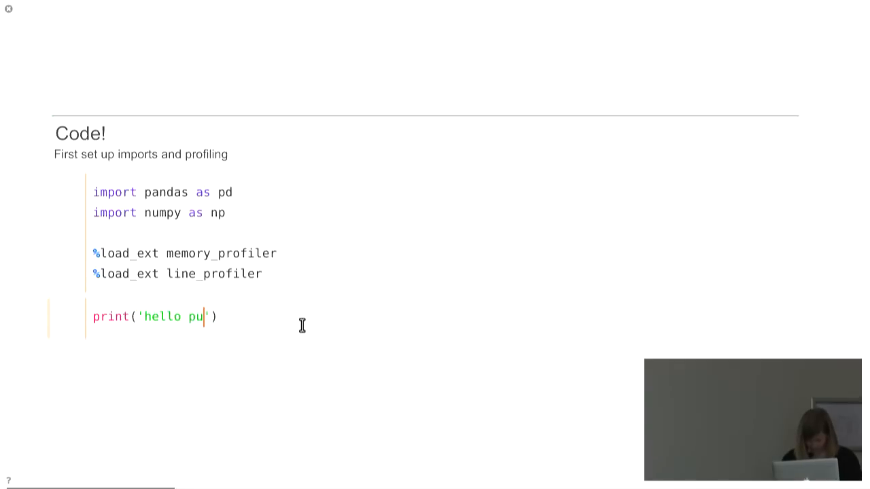
pyautogui.write('ycon!')
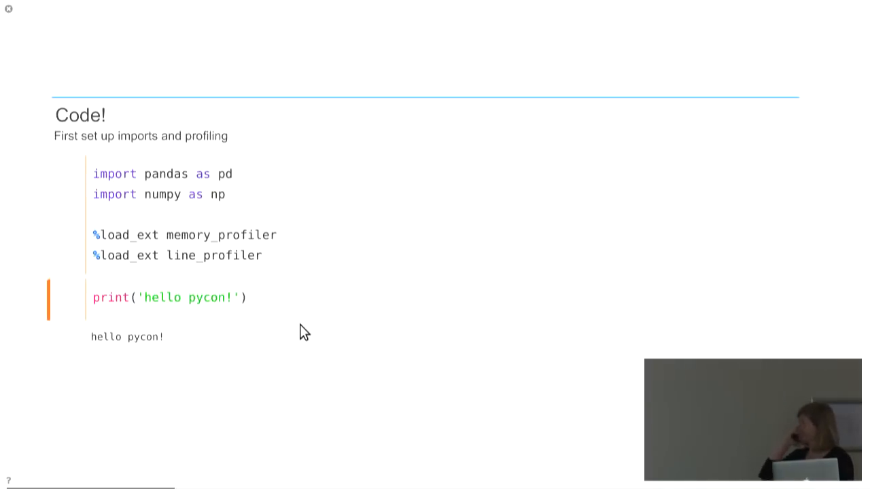
pyautogui.press('Right')
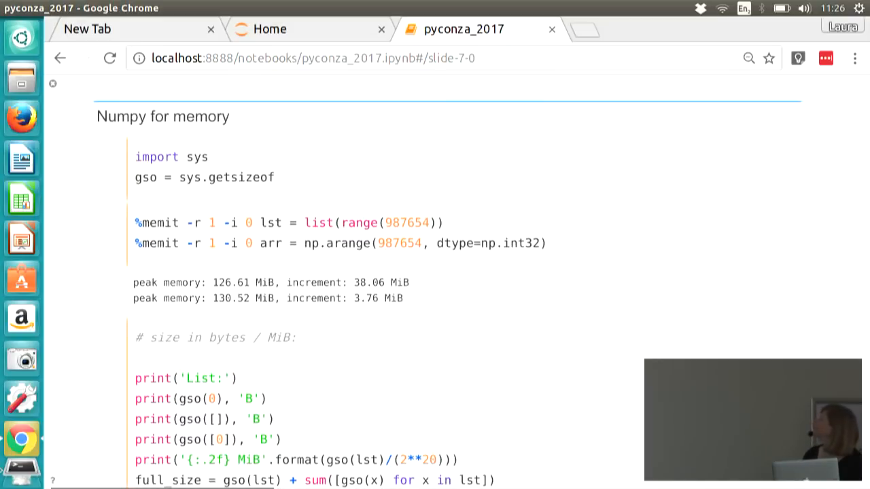
pyautogui.moveTo(669, 116)
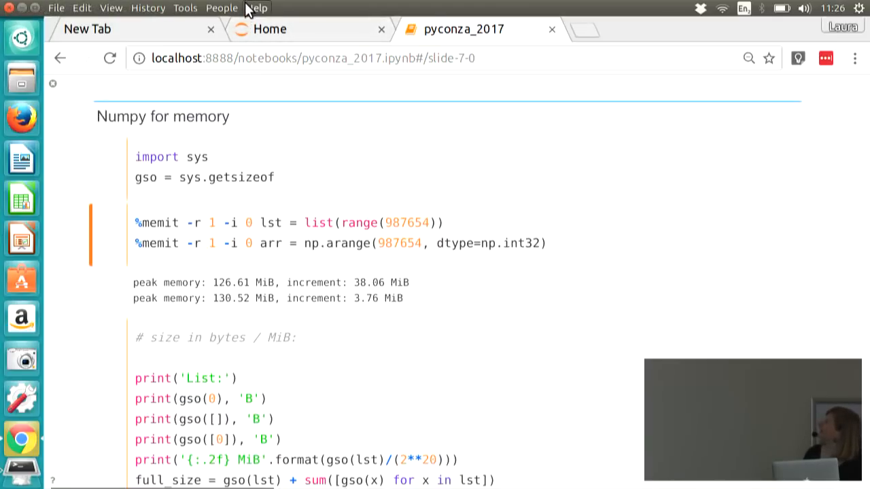
# Zoom out the Numpy for memory slide so the list sizes, up to 34.85 MiB, show
pyautogui.click(256, 8)
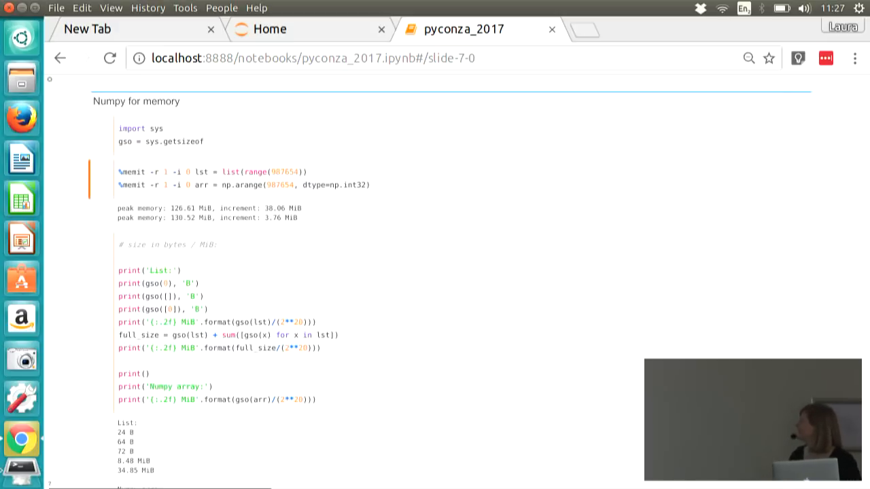
pyautogui.moveTo(484, 358)
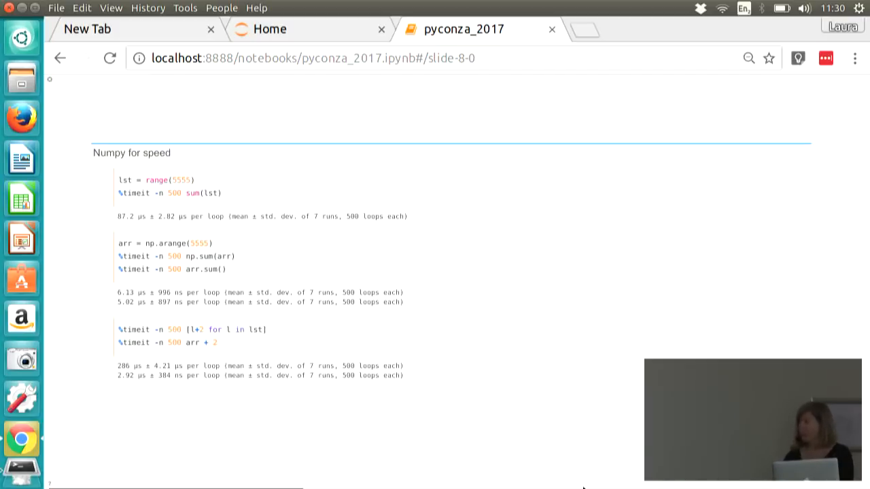
# Advance to the 'Pandas data structures: The DataFrame' slide with its info() output
pyautogui.press('Right')
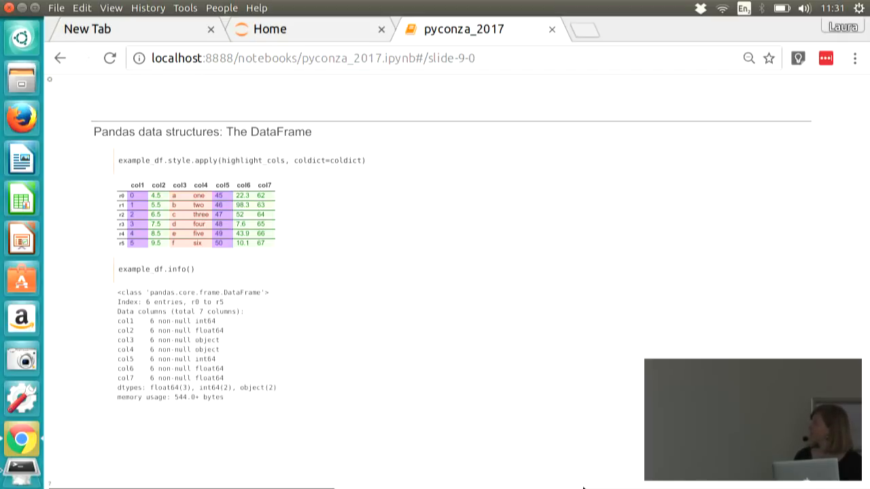
pyautogui.press('Right')
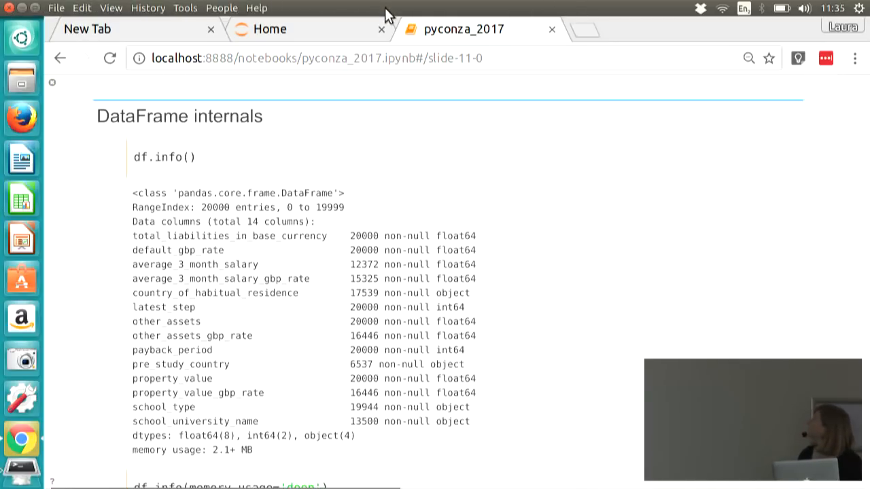
pyautogui.moveTo(377, 8)
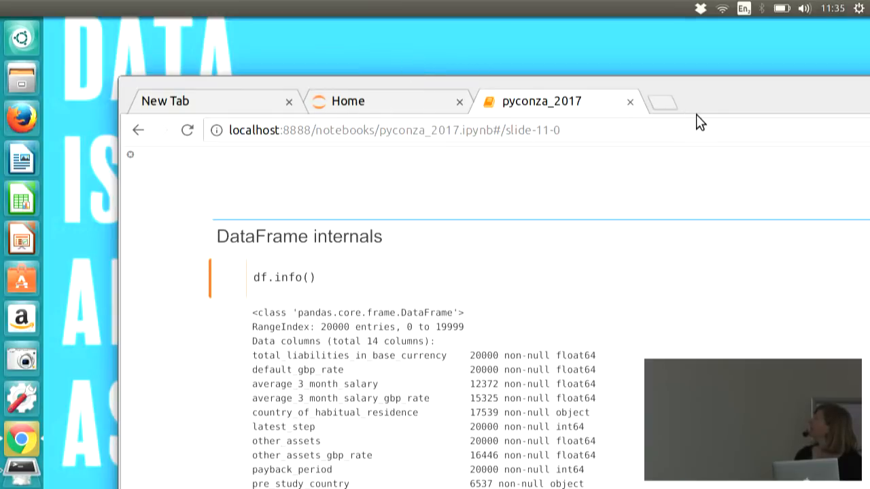
pyautogui.moveTo(178, 153)
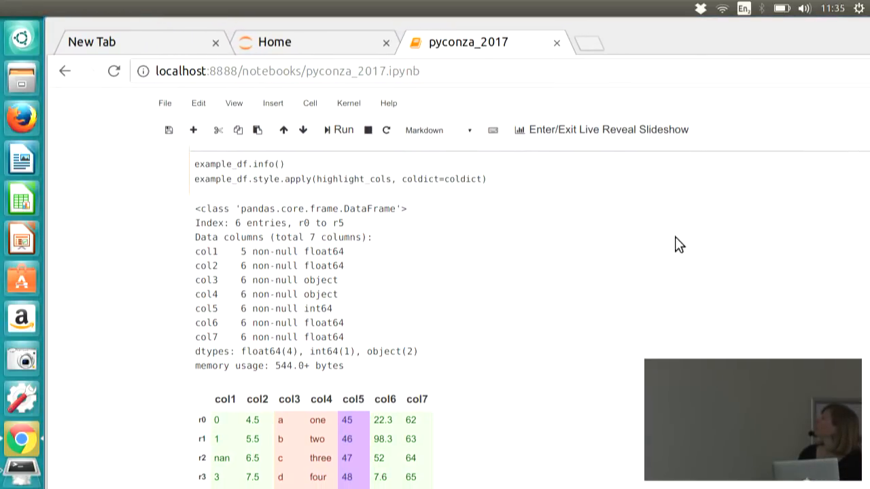
pyautogui.moveTo(493, 286)
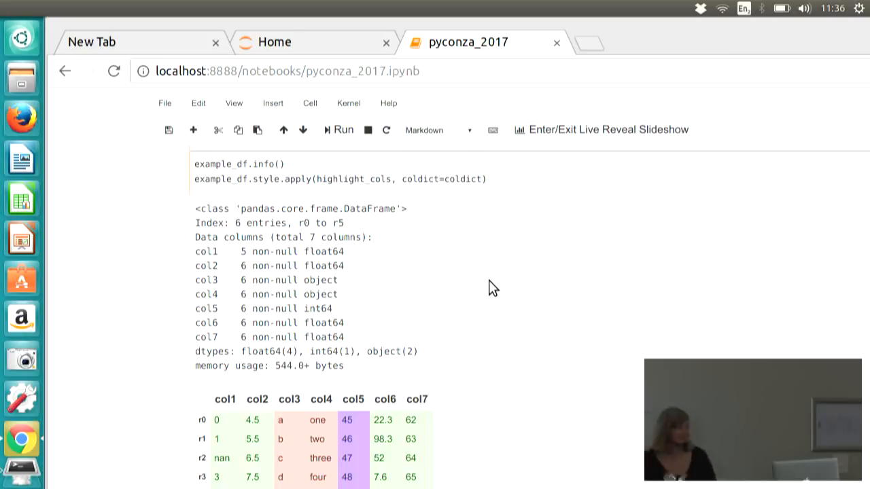
pyautogui.moveTo(442, 246)
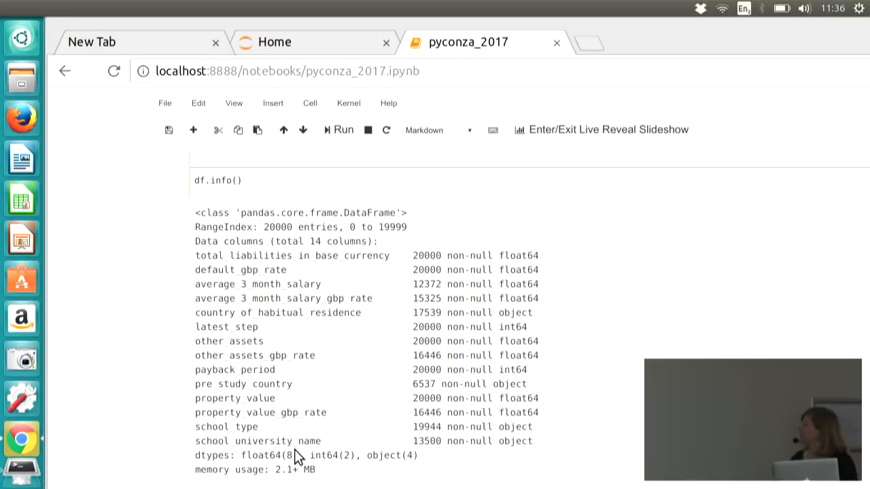
pyautogui.moveTo(295, 470)
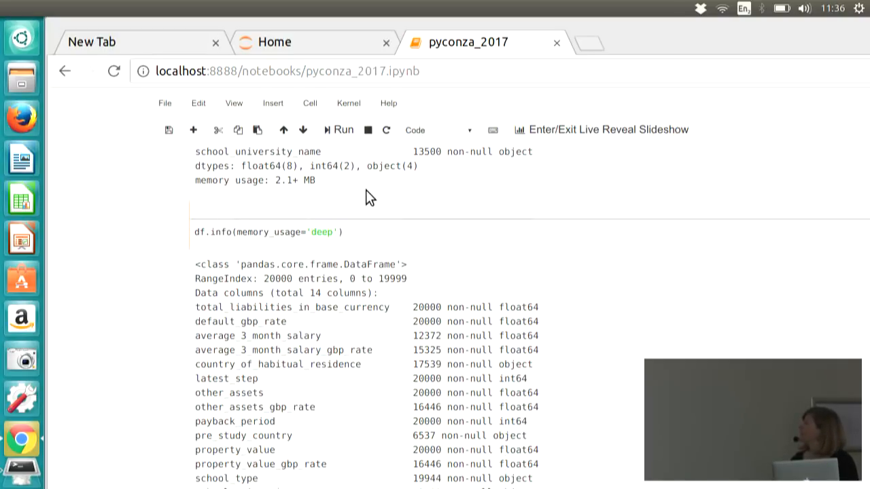
# Scroll to 'The block manager' section showing df._data float, int and object blocks
pyautogui.scroll(-3)
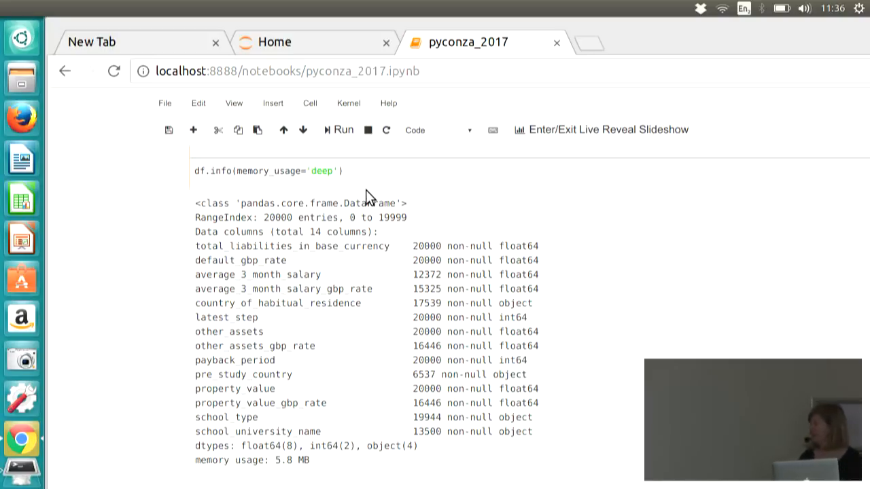
pyautogui.scroll(-3)
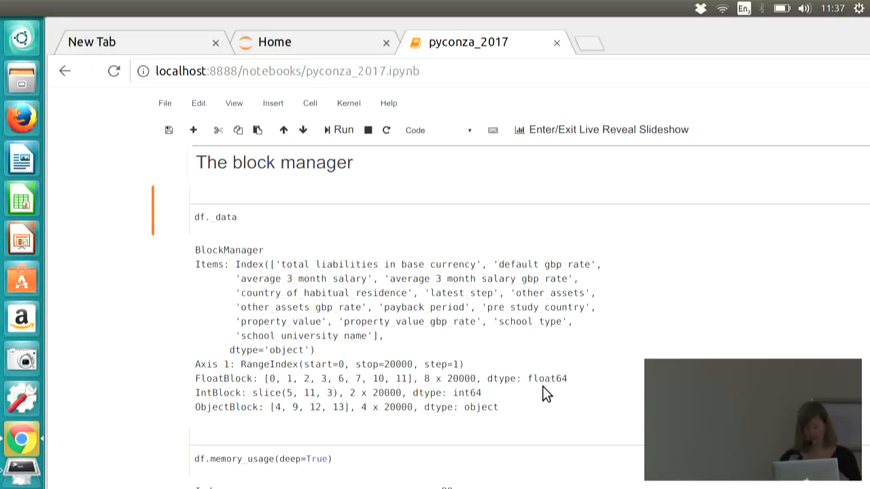
# Scroll to 'Sidebar: The category type' with the country_of_habitual_residence column output
pyautogui.scroll(-3)
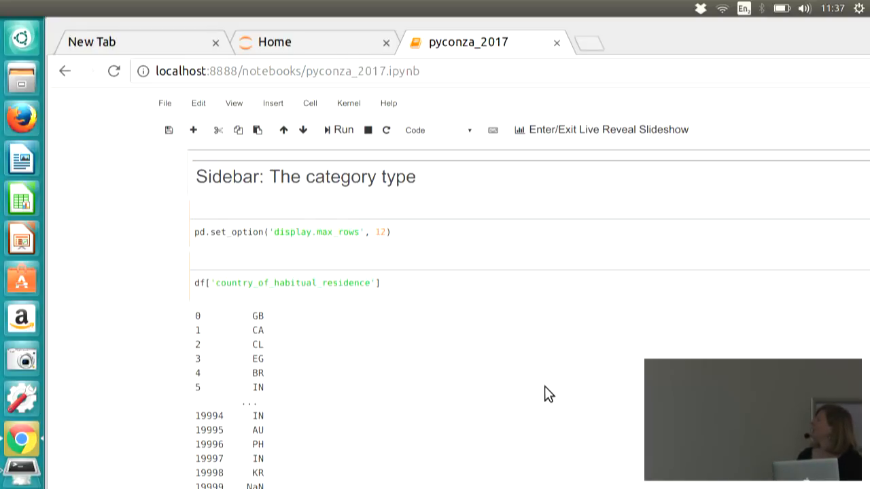
# Scroll to the df._data output now listing a CategoricalBlock for the country column
pyautogui.scroll(-3)
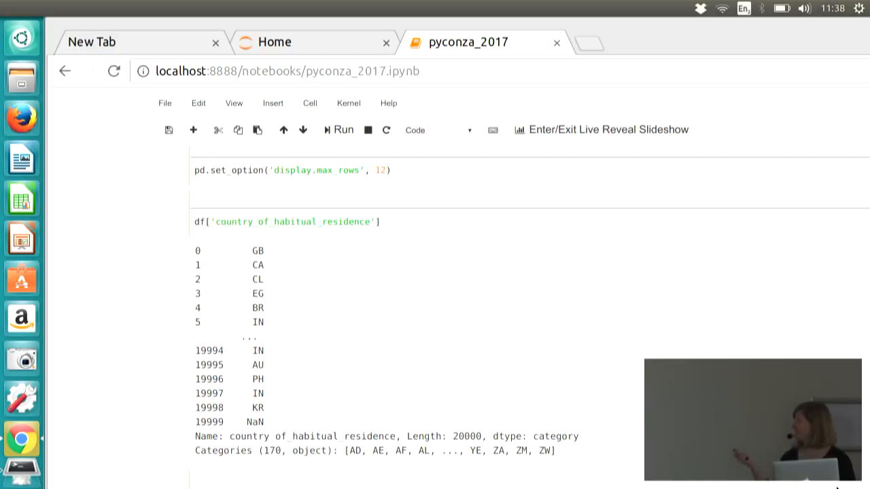
pyautogui.moveTo(148, 12)
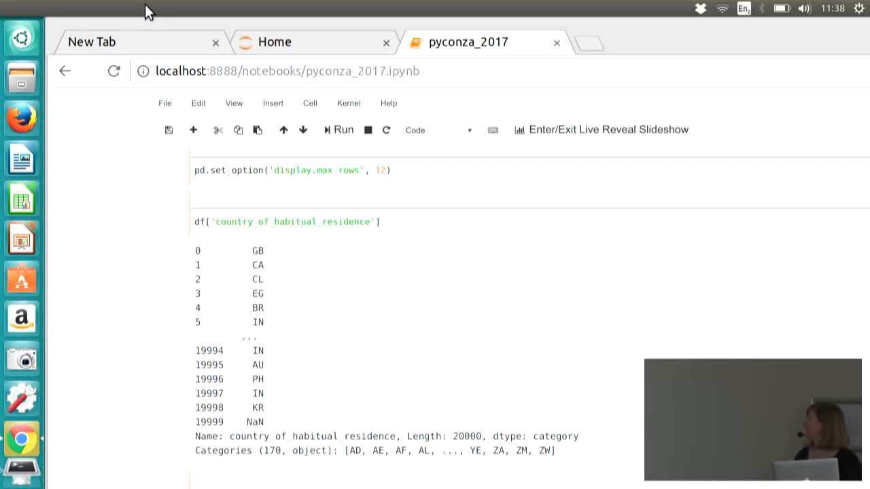
pyautogui.scroll(-3)
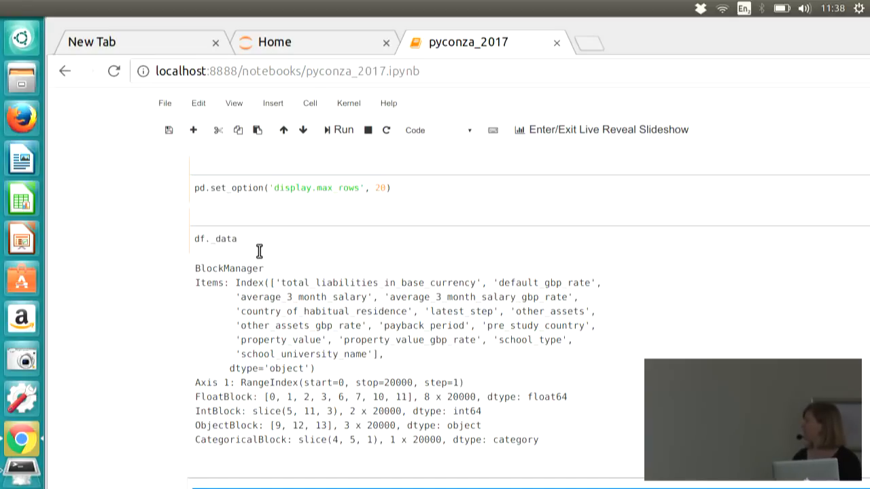
# Scroll to 'Example 2: Unique string values': np.unique 8.5 ms versus unique() 375 µs
pyautogui.scroll(-3)
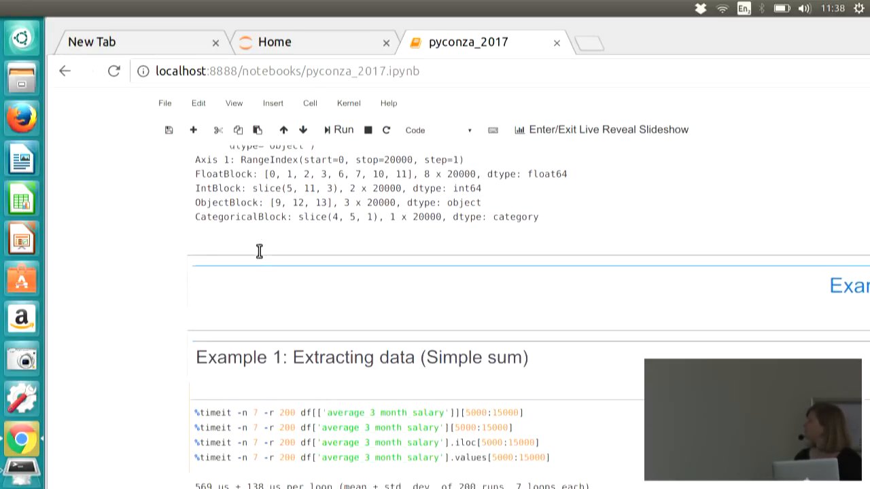
pyautogui.scroll(-3)
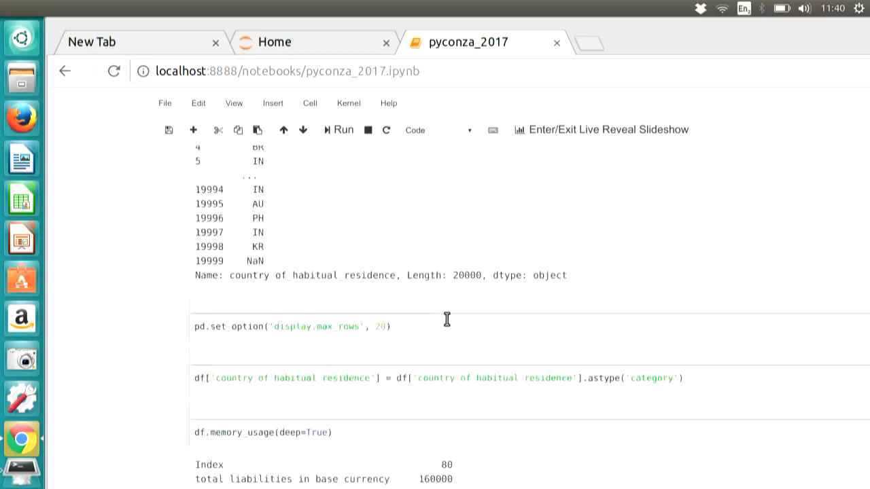
pyautogui.scroll(-3)
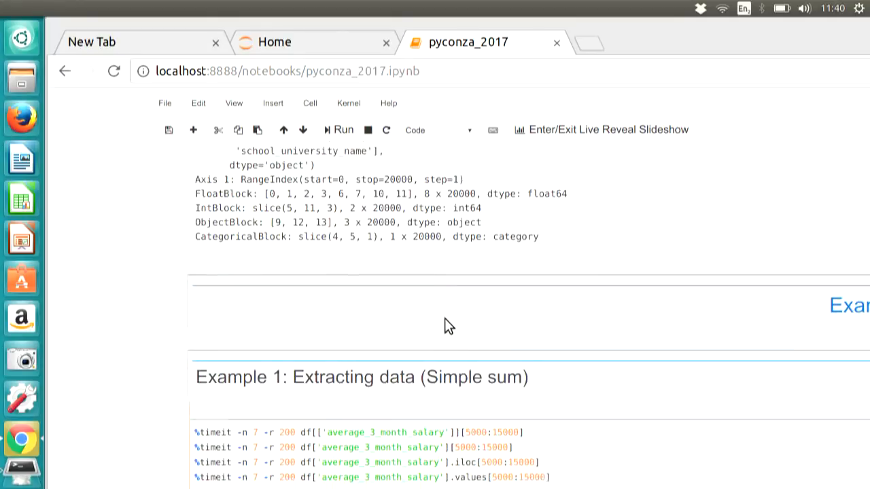
pyautogui.scroll(-3)
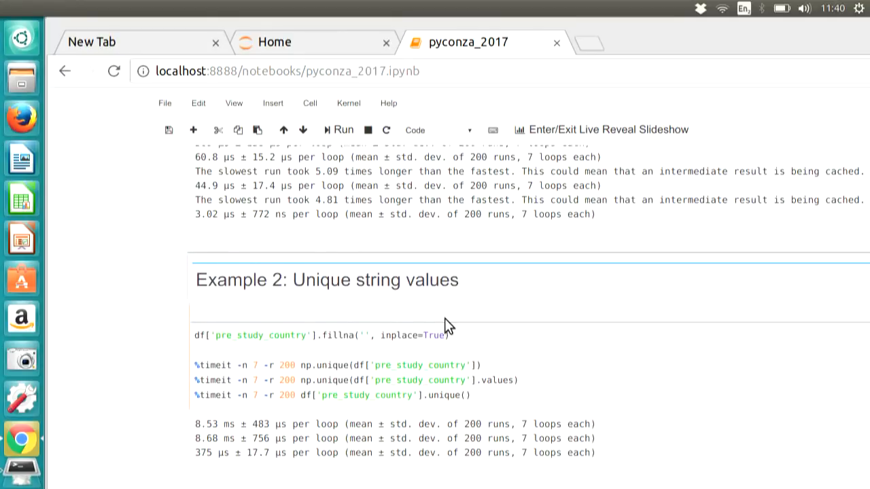
pyautogui.scroll(-3)
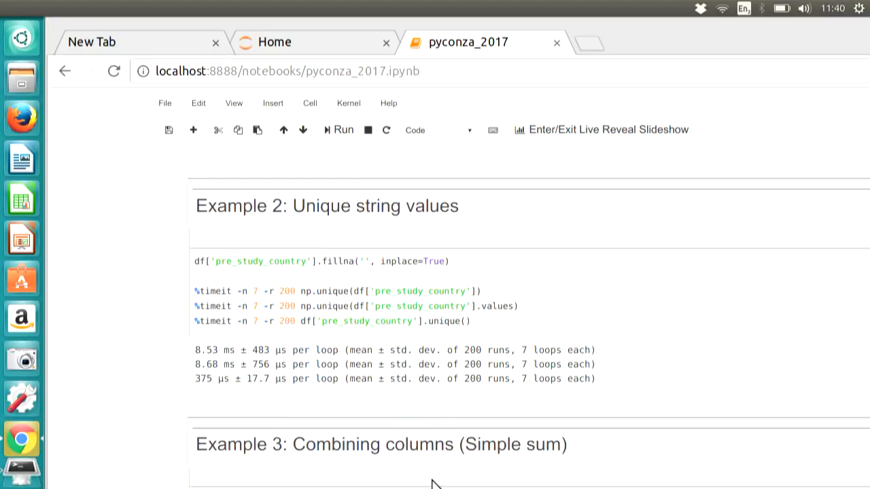
pyautogui.moveTo(428, 435)
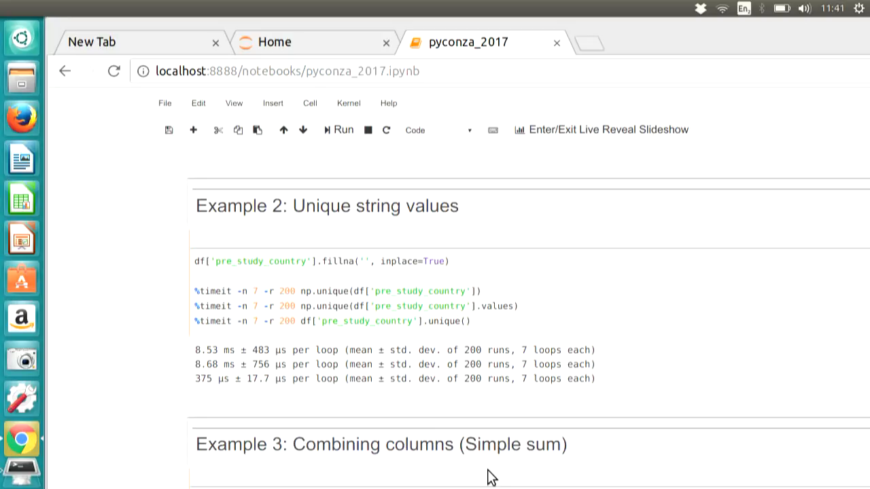
pyautogui.moveTo(640, 486)
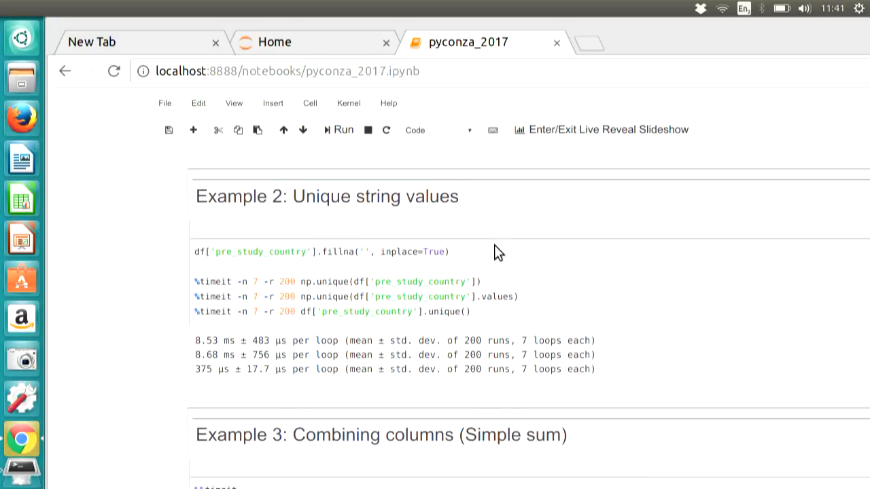
pyautogui.scroll(-3)
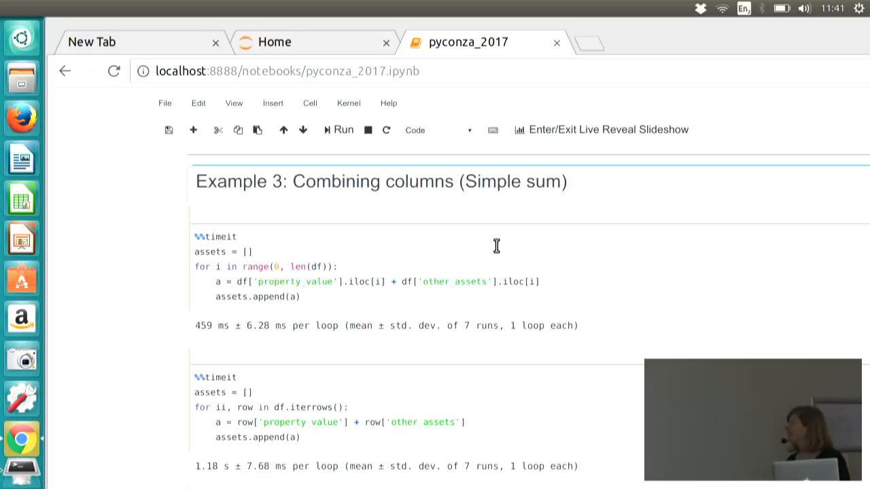
pyautogui.moveTo(400, 301)
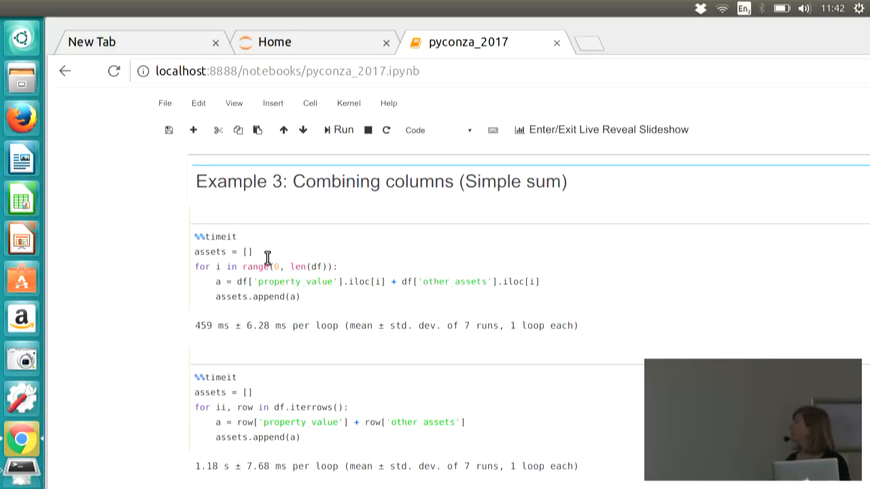
pyautogui.moveTo(246, 284)
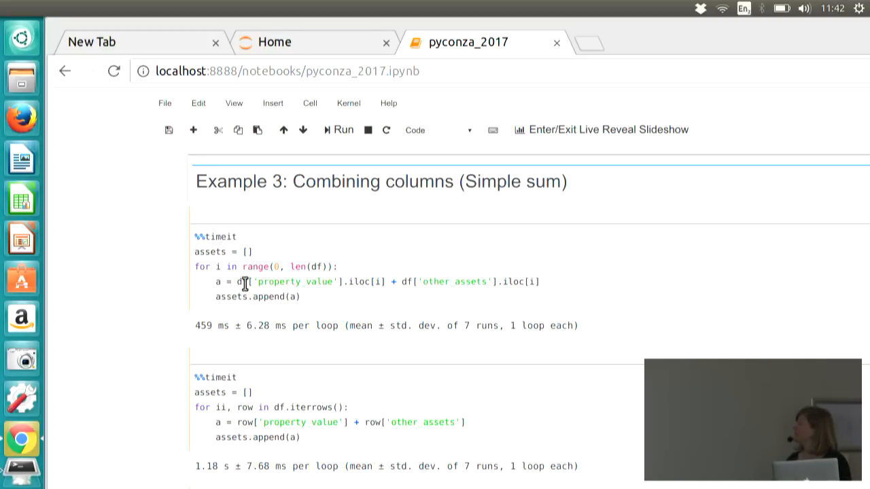
pyautogui.moveTo(296, 307)
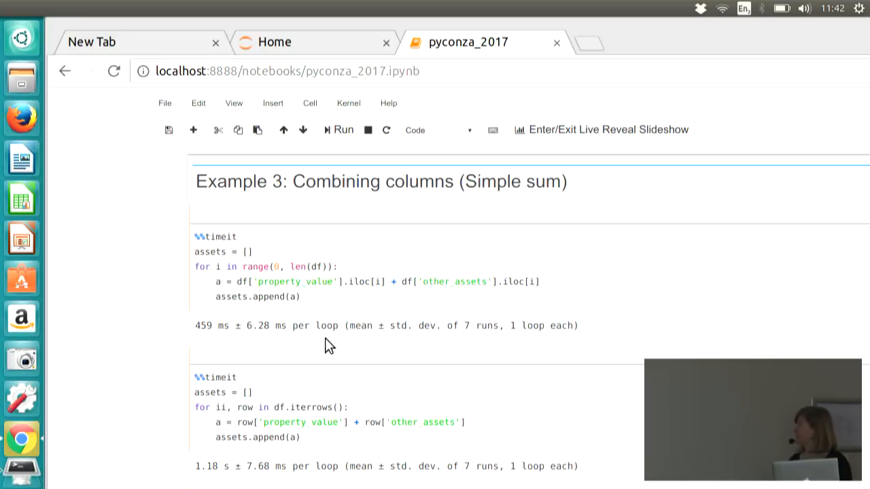
pyautogui.scroll(-3)
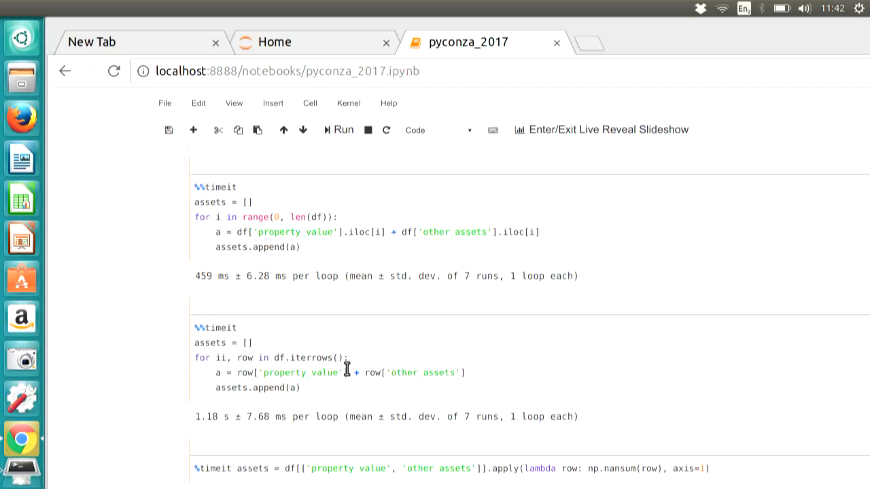
pyautogui.moveTo(199, 398)
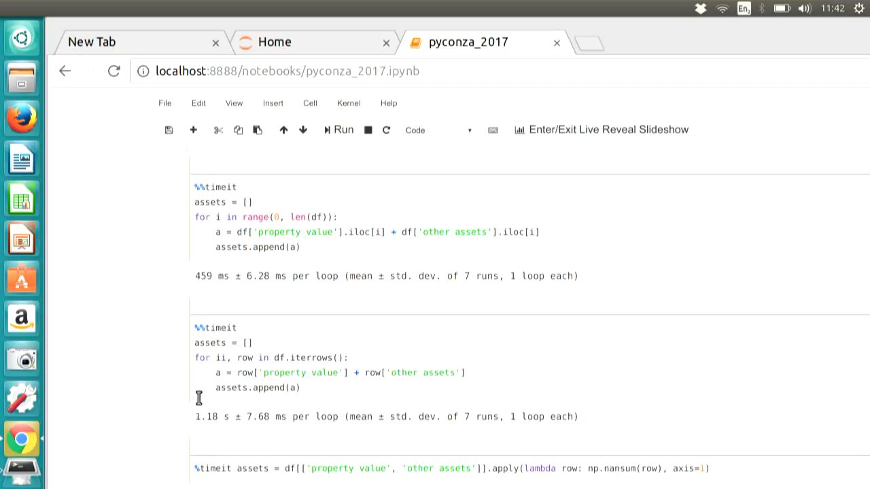
pyautogui.moveTo(217, 313)
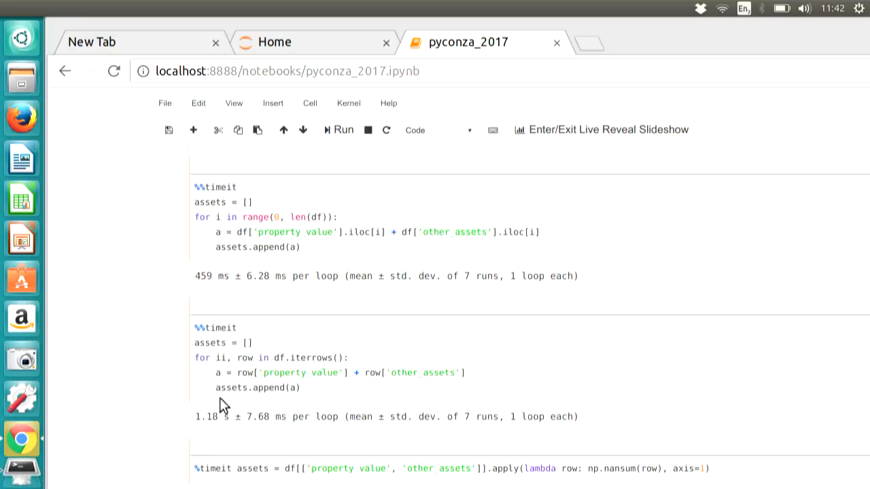
# Scroll to the row-wise df.apply timings of 425 ms and 359 ms per loop
pyautogui.scroll(-3)
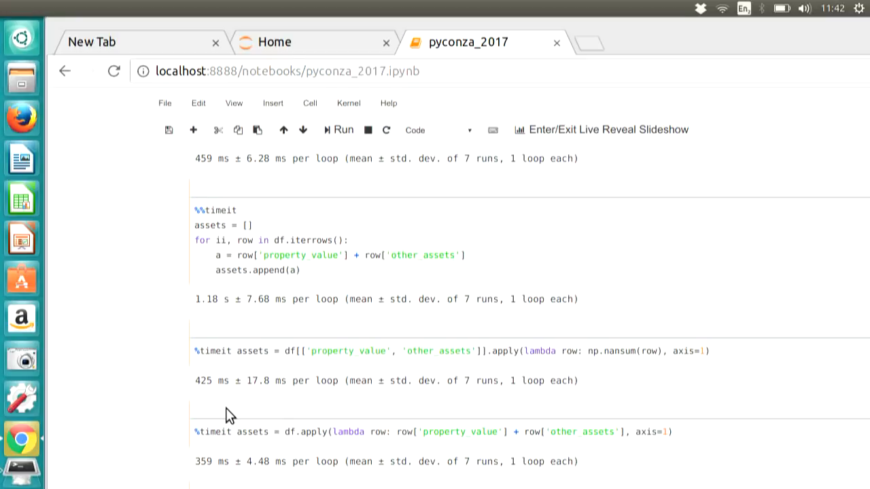
pyautogui.moveTo(229, 408)
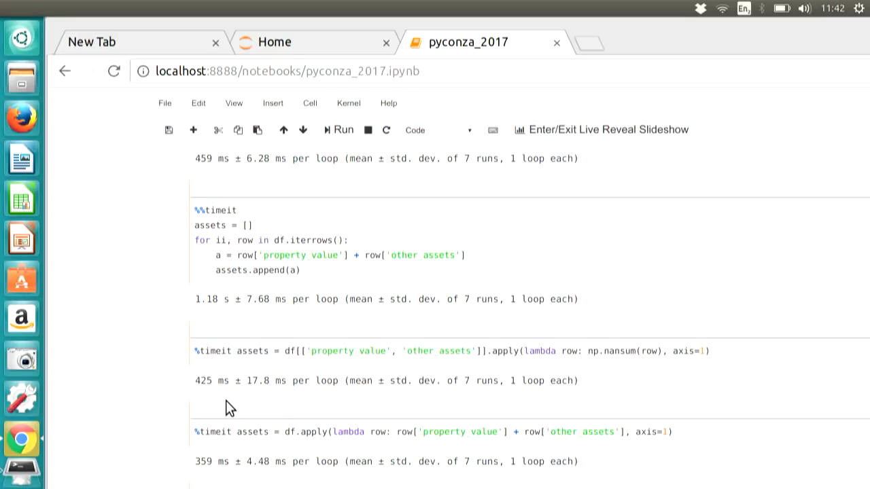
pyautogui.moveTo(233, 408)
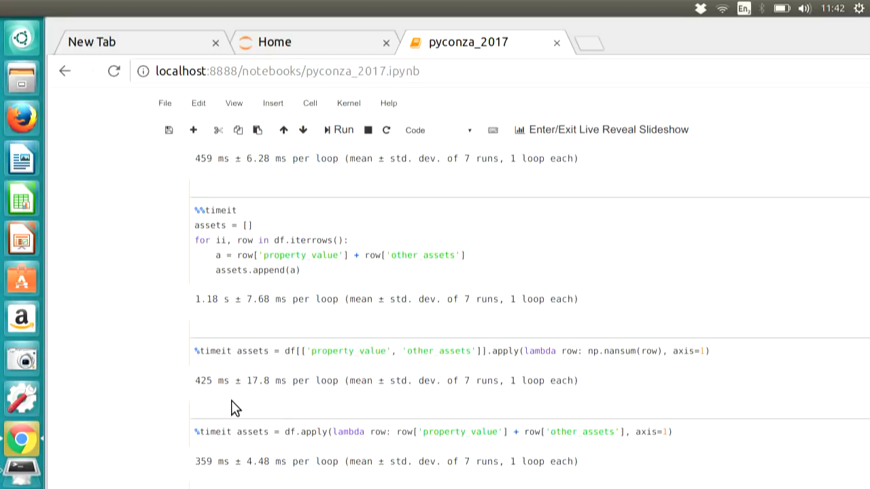
pyautogui.moveTo(352, 374)
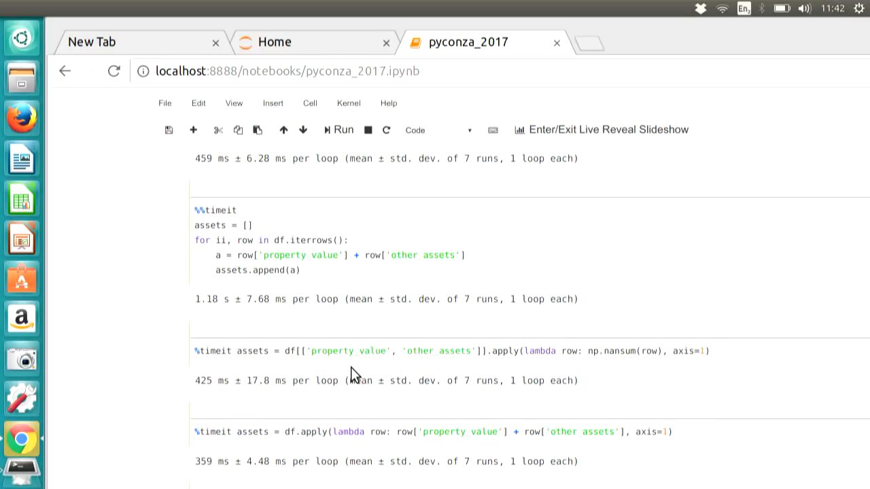
pyautogui.moveTo(413, 345)
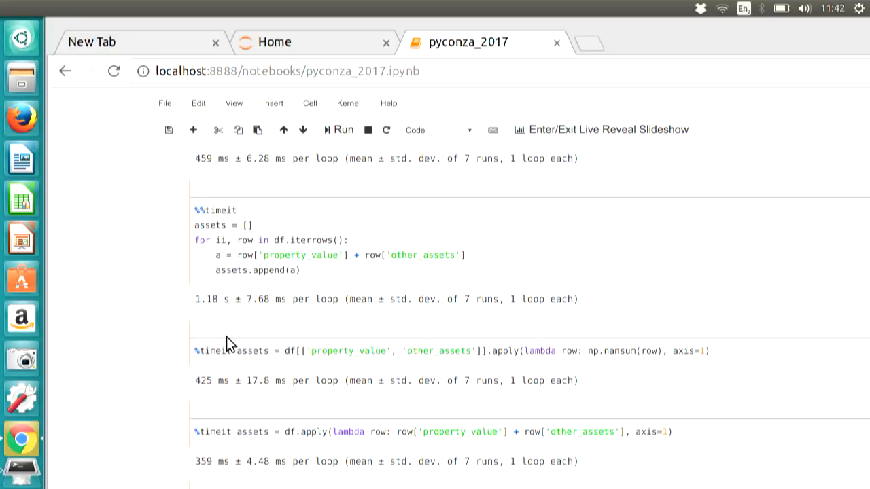
pyautogui.moveTo(196, 367)
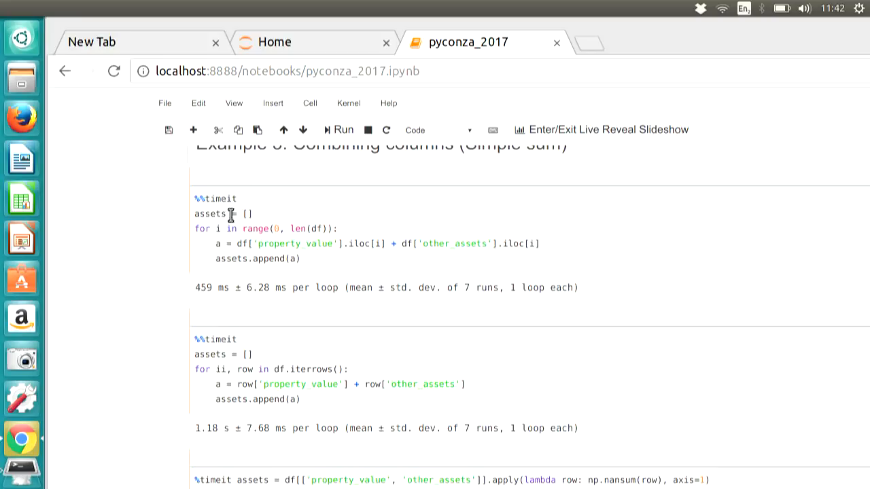
pyautogui.scroll(-3)
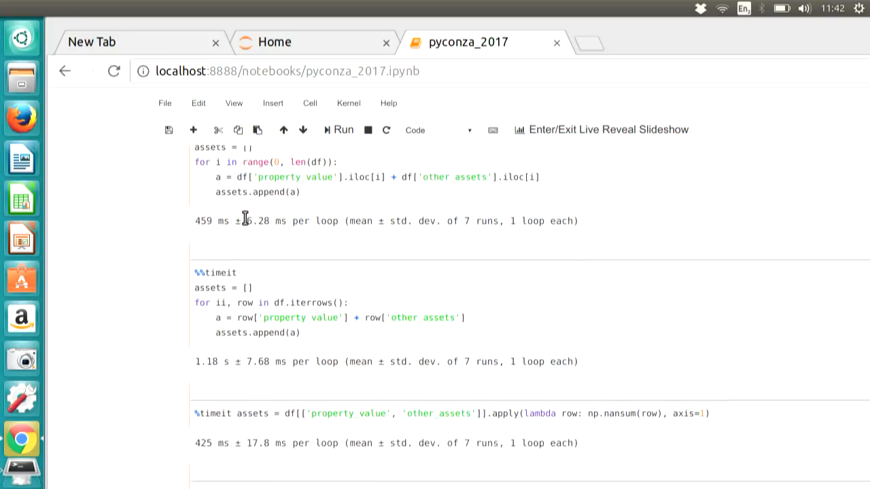
pyautogui.scroll(-3)
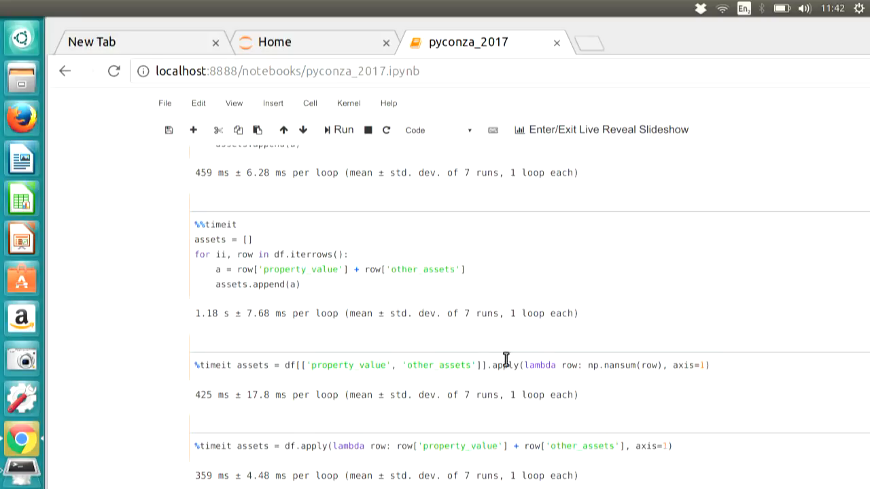
# Scroll to the column-wise .sum() timing of 519 µs per loop
pyautogui.scroll(-3)
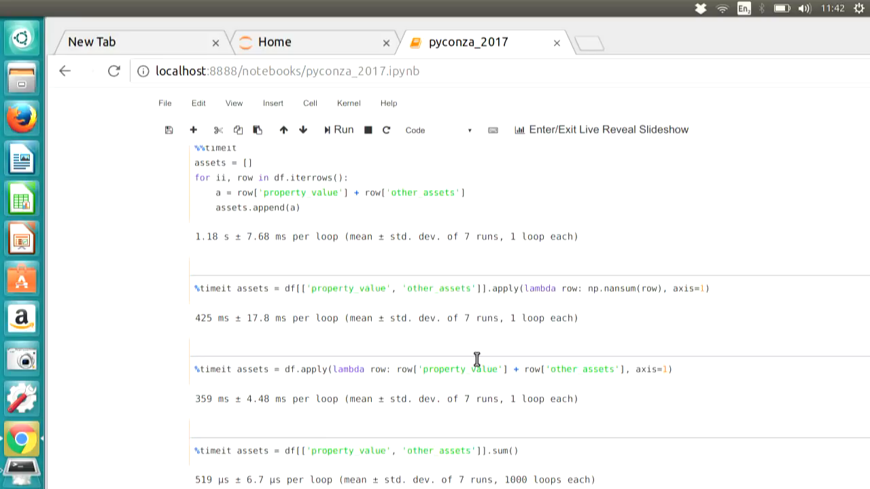
pyautogui.moveTo(462, 379)
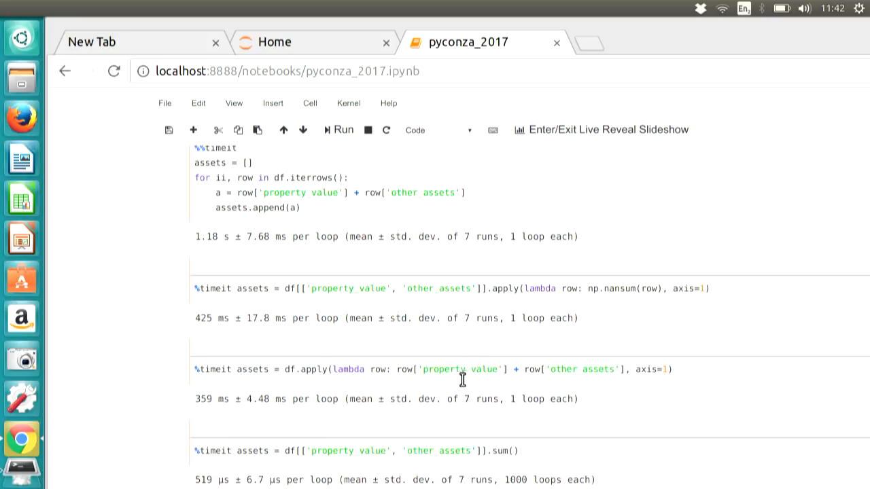
pyautogui.moveTo(448, 297)
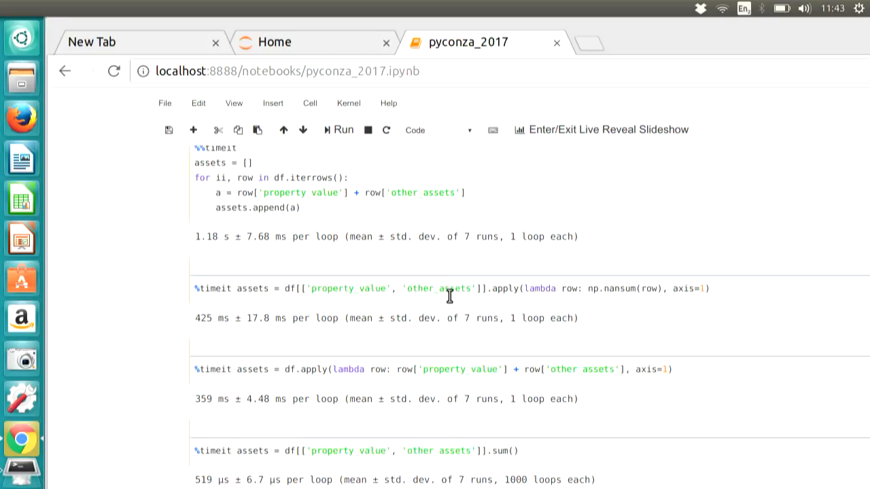
pyautogui.moveTo(411, 325)
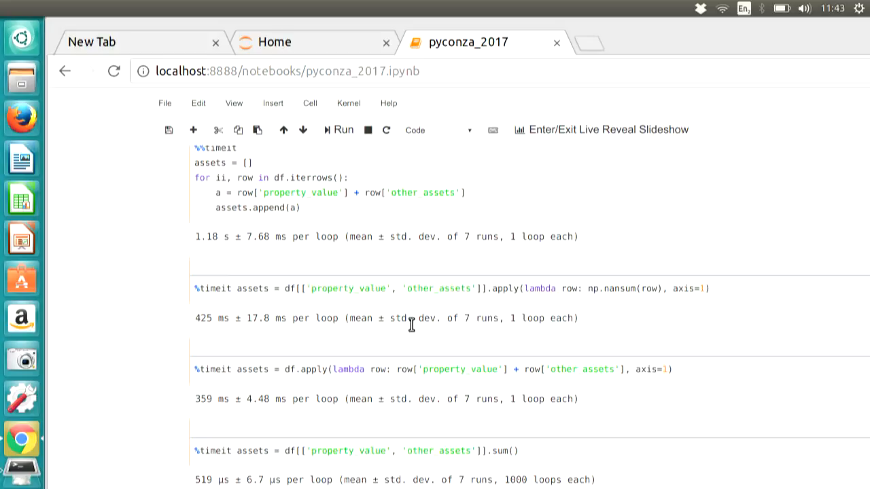
# Scroll to the np.sum over .values (438 µs) and direct column addition (186 µs) timings
pyautogui.scroll(-3)
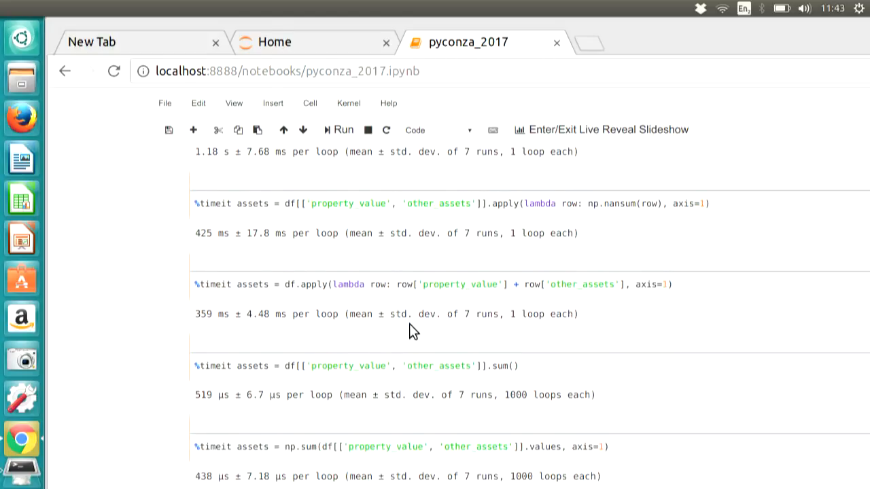
pyautogui.moveTo(540, 373)
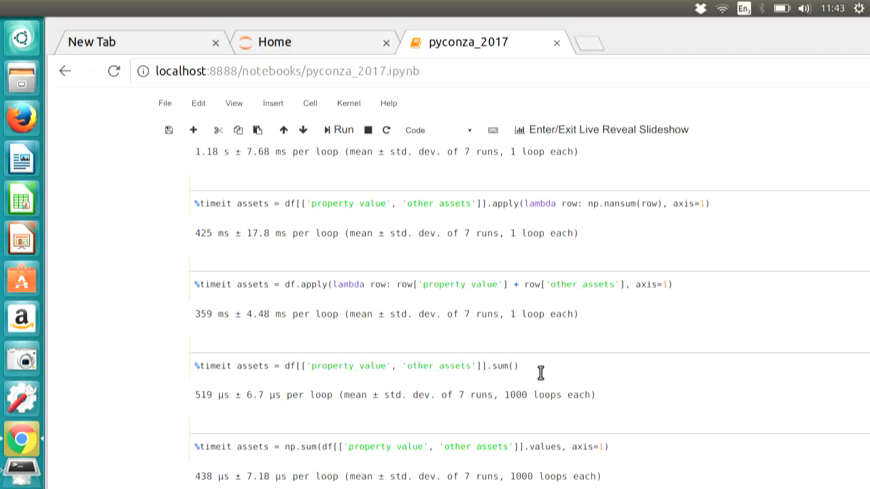
pyautogui.scroll(-3)
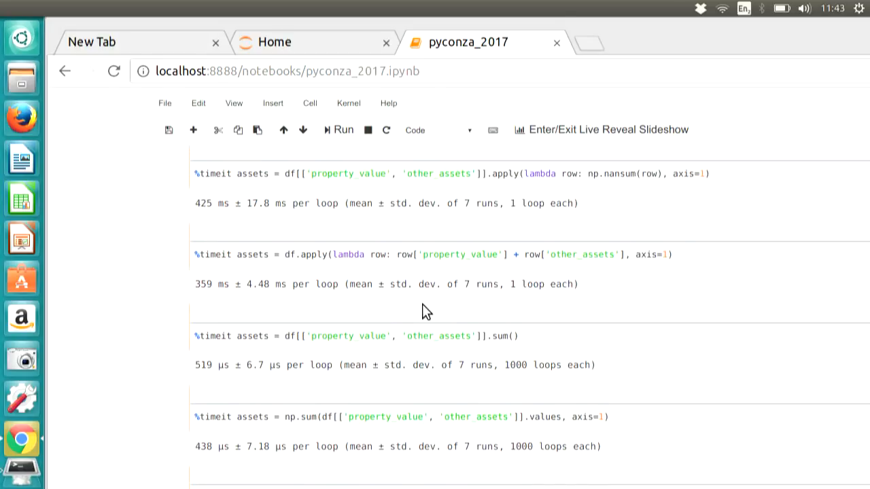
pyautogui.moveTo(419, 307)
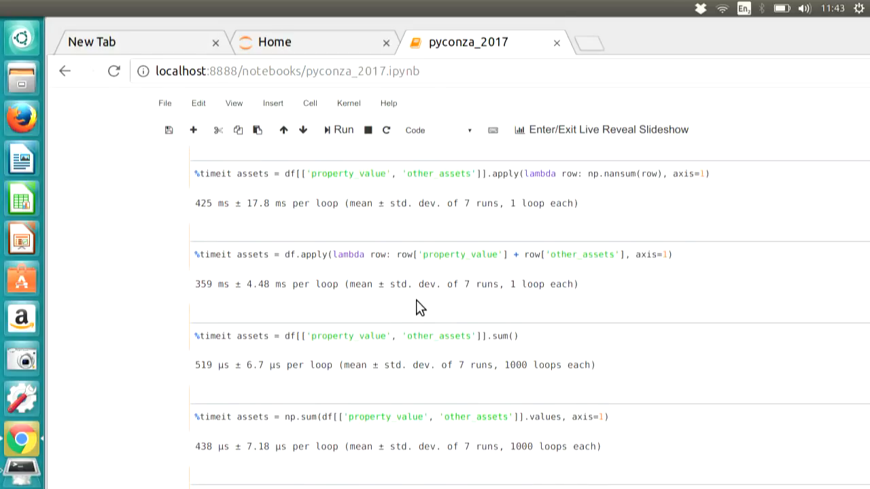
pyautogui.click(534, 336)
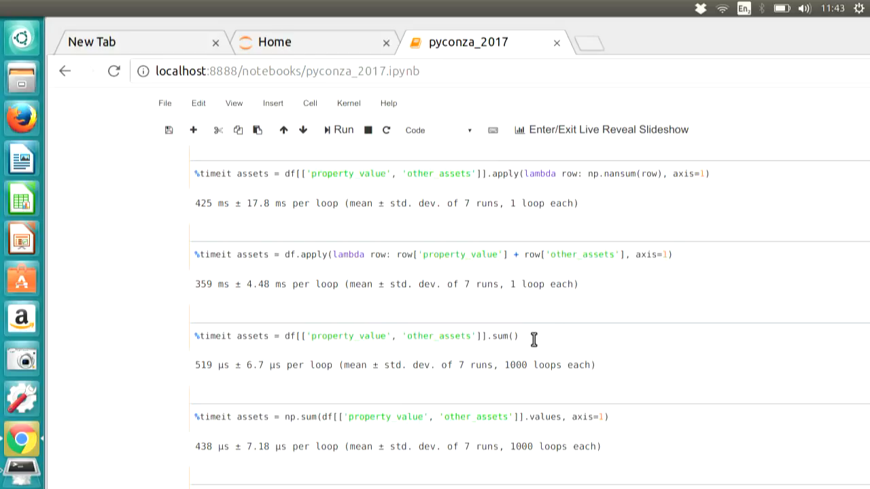
pyautogui.scroll(-3)
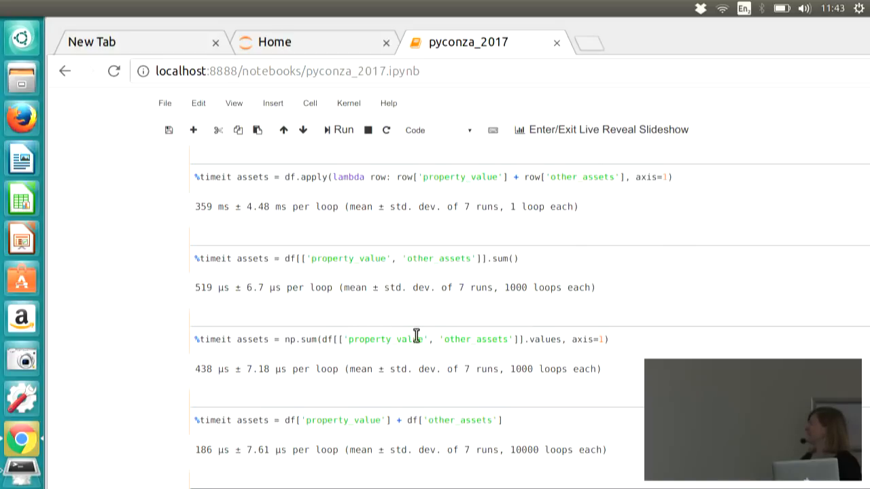
pyautogui.moveTo(392, 329)
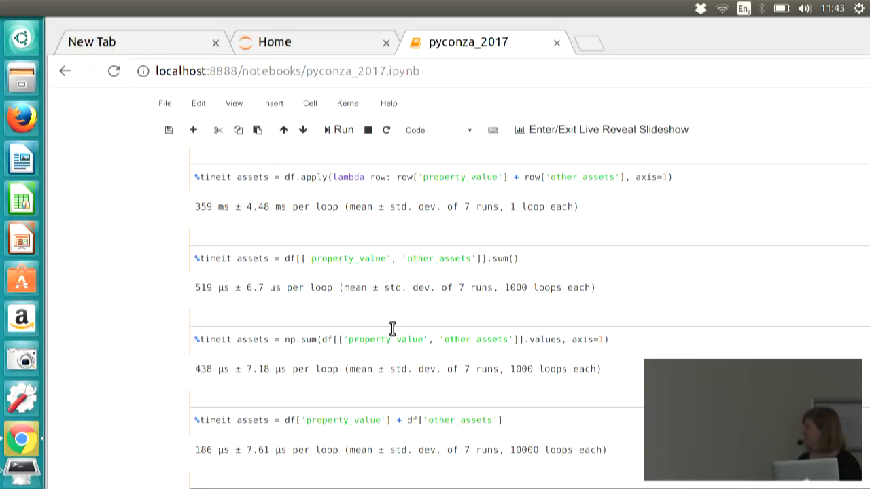
# Scroll to the .values addition cell showing 22.2 µs, just above the Numexpr & Bottleneck sidebar
pyautogui.scroll(-3)
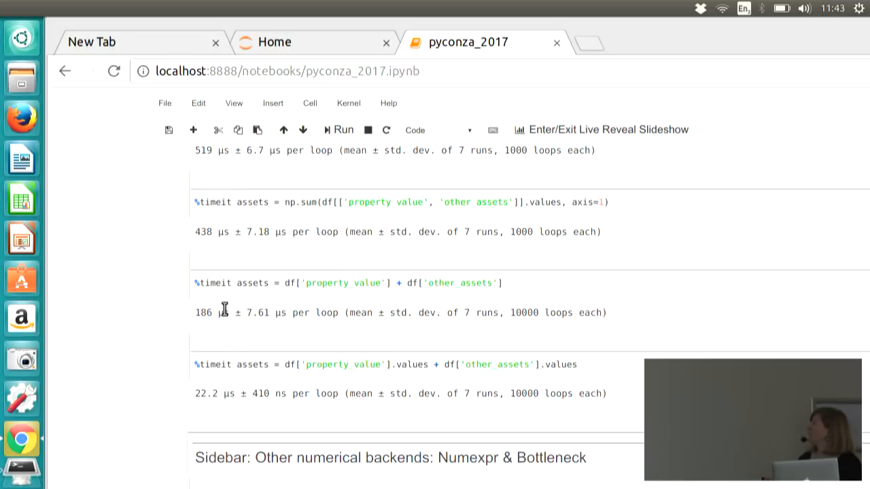
pyautogui.moveTo(340, 378)
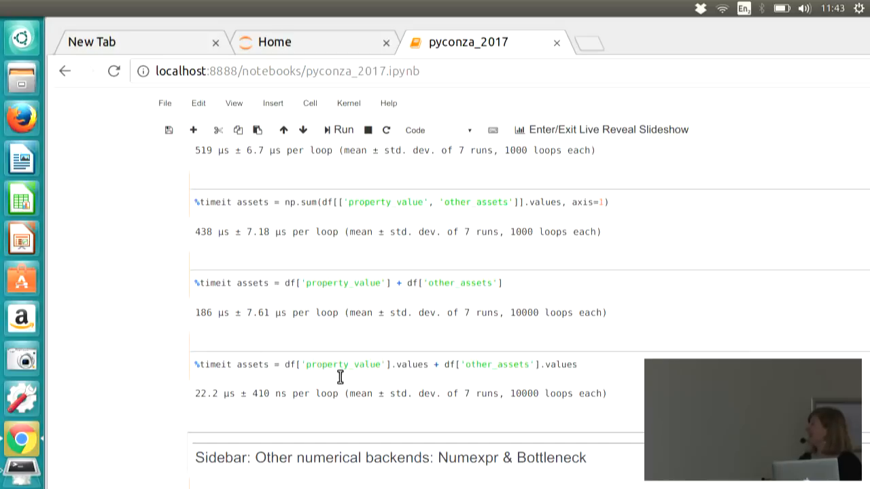
pyautogui.moveTo(286, 354)
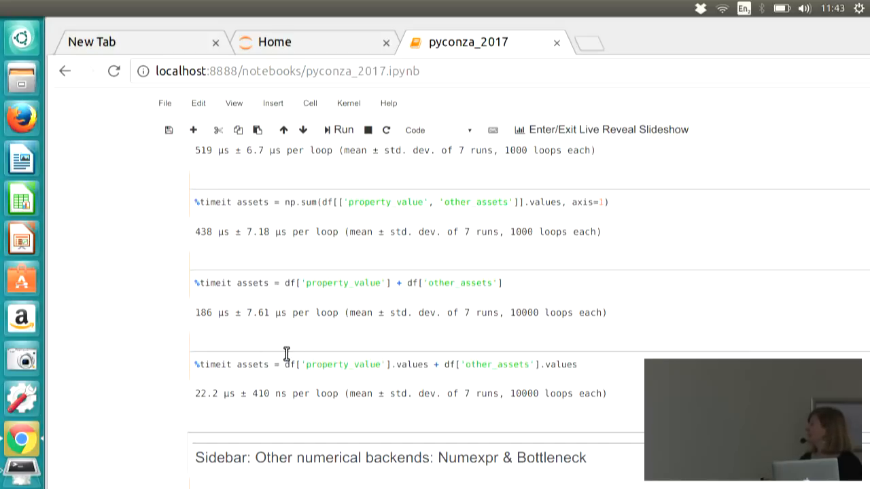
pyautogui.moveTo(197, 401)
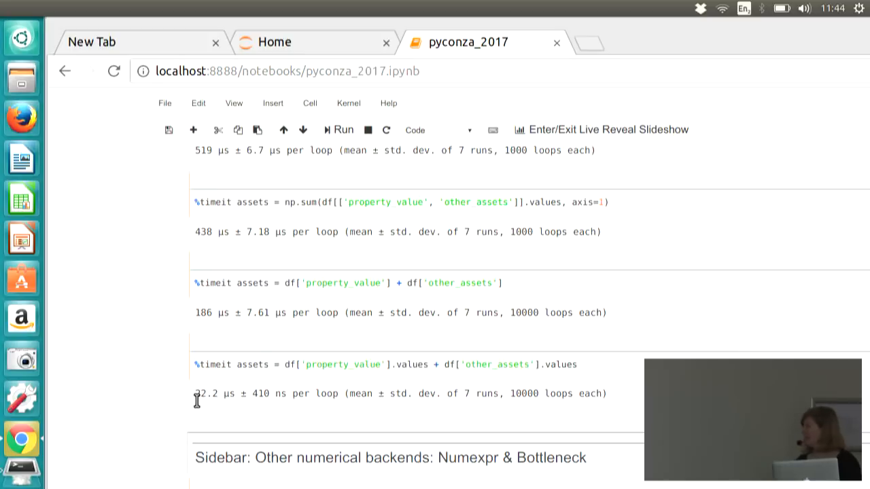
pyautogui.moveTo(242, 401)
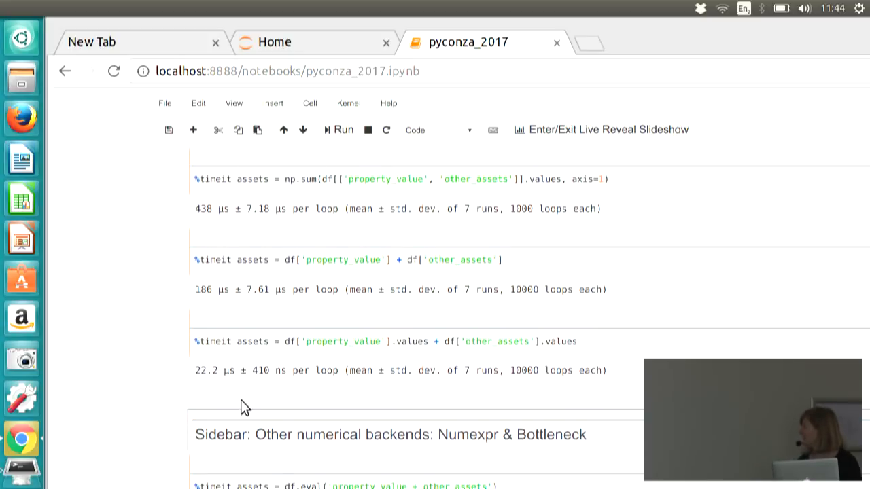
# Scroll to the sidebar's df.eval timing (1.26 ms) and the backends-disabled 22.1 µs result
pyautogui.scroll(-3)
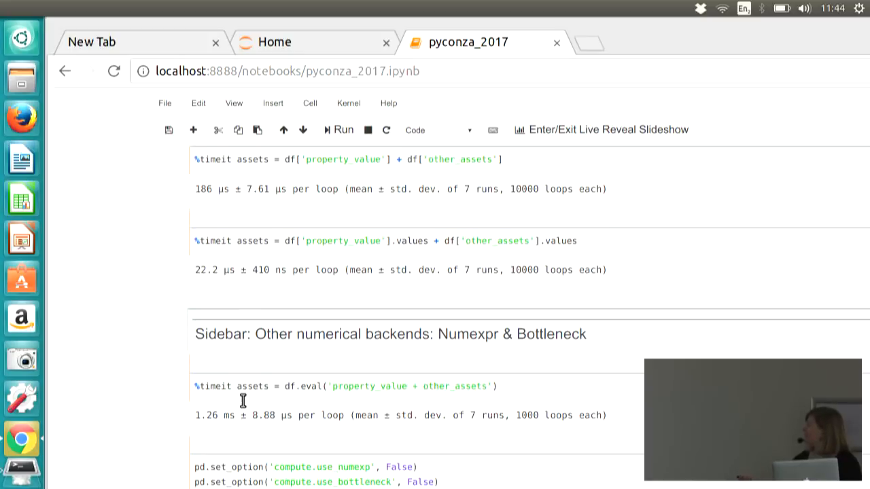
pyautogui.moveTo(353, 377)
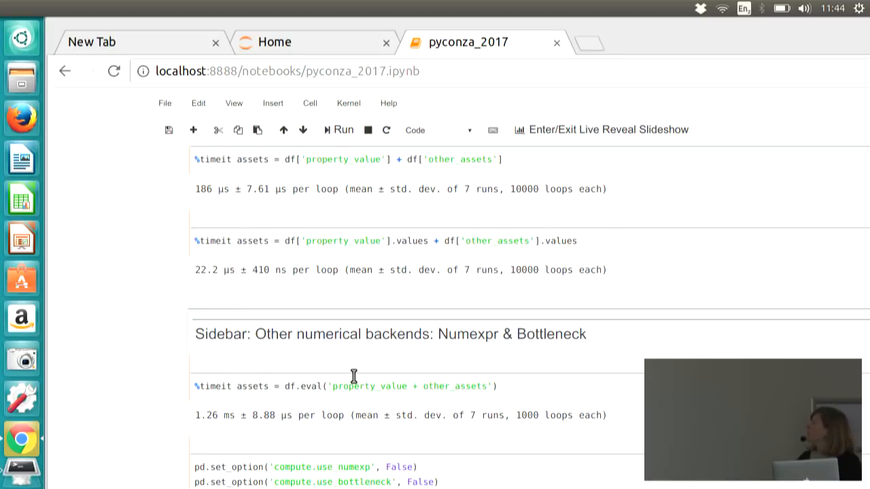
pyautogui.scroll(-3)
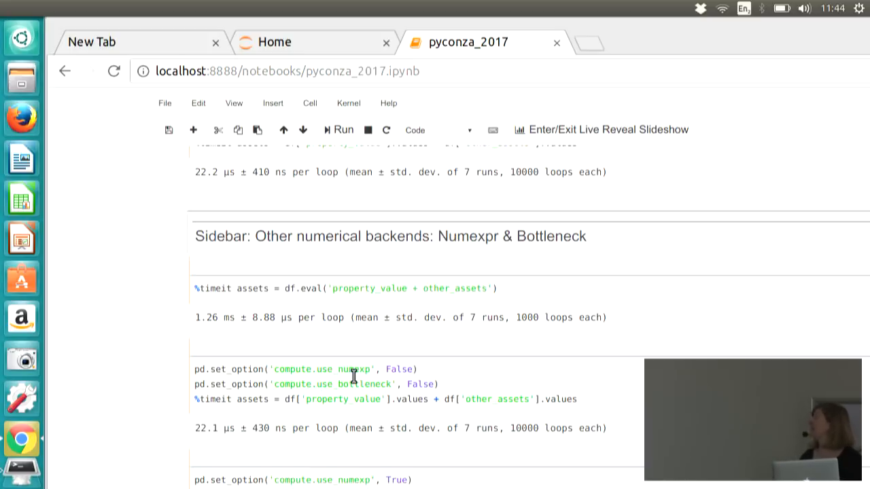
# Scroll to Example 4 string timings: apply with upper 10.6 ms, str.upper 3.83 ms
pyautogui.scroll(-3)
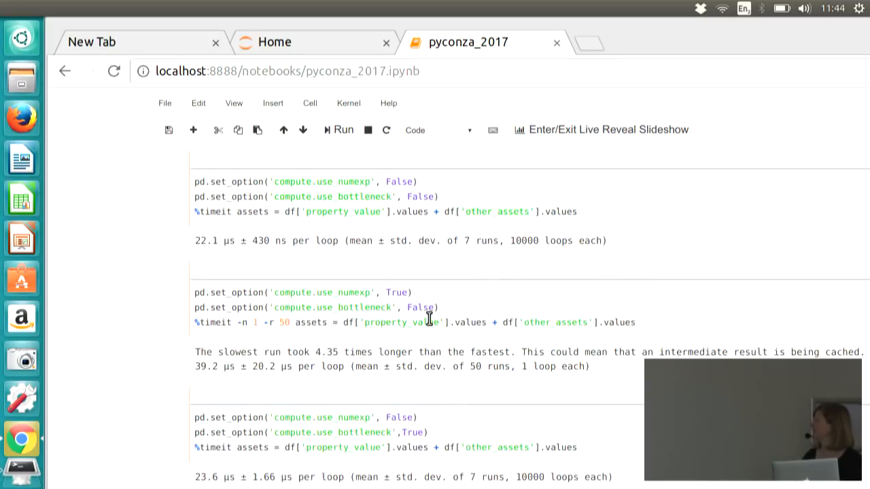
pyautogui.scroll(-3)
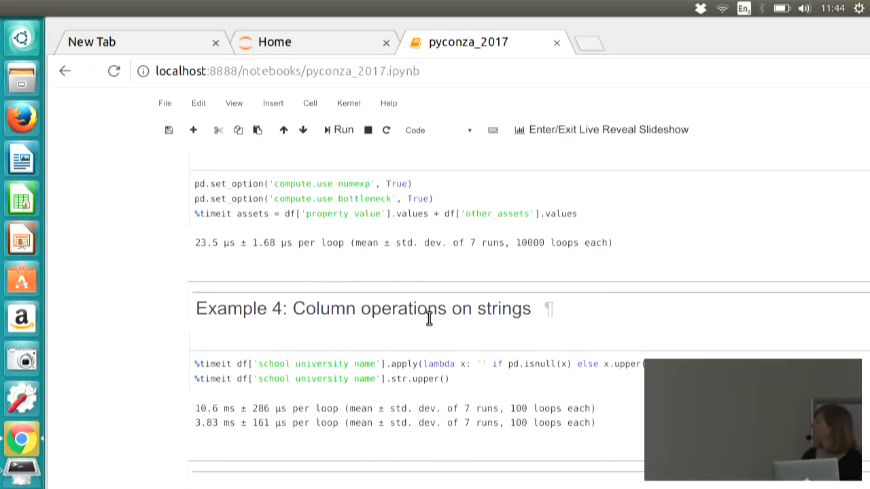
pyautogui.scroll(-3)
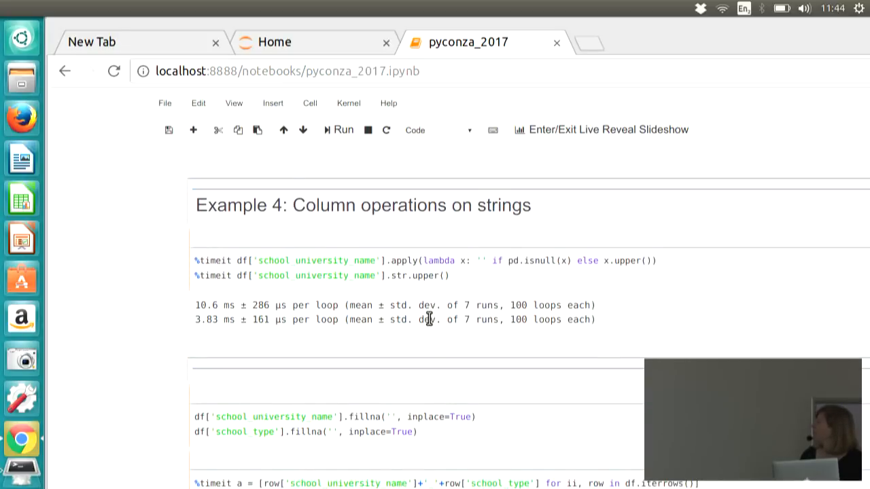
pyautogui.scroll(-3)
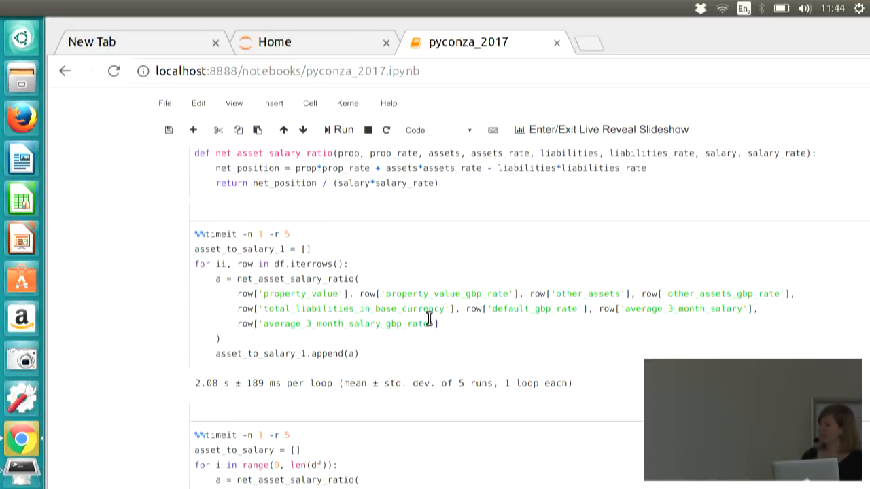
pyautogui.scroll(-3)
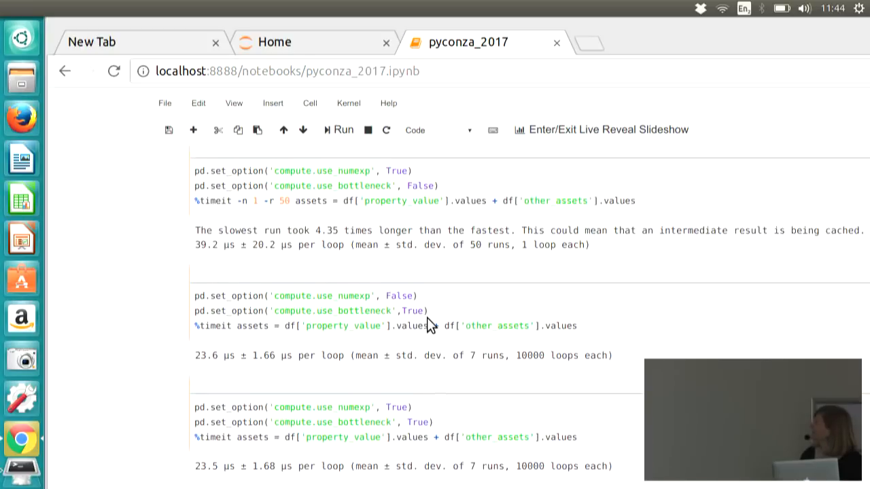
pyautogui.scroll(-3)
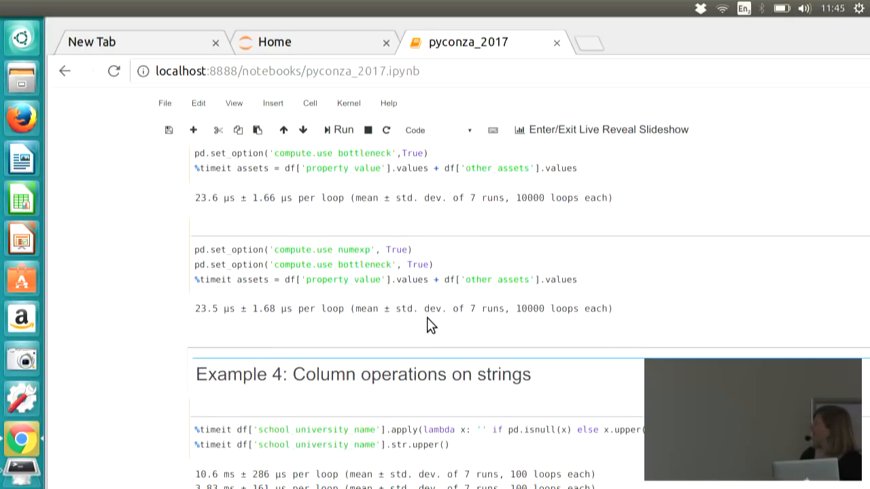
pyautogui.scroll(-3)
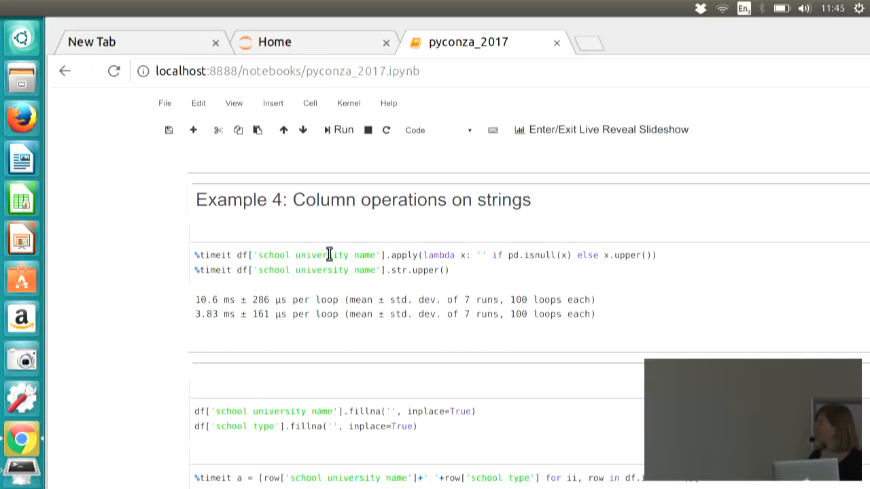
# Scroll through string-joining timings: iterrows 1.45 s, apply 483 ms, str.cat 4.88 ms, addition 2.19 ms
pyautogui.scroll(-3)
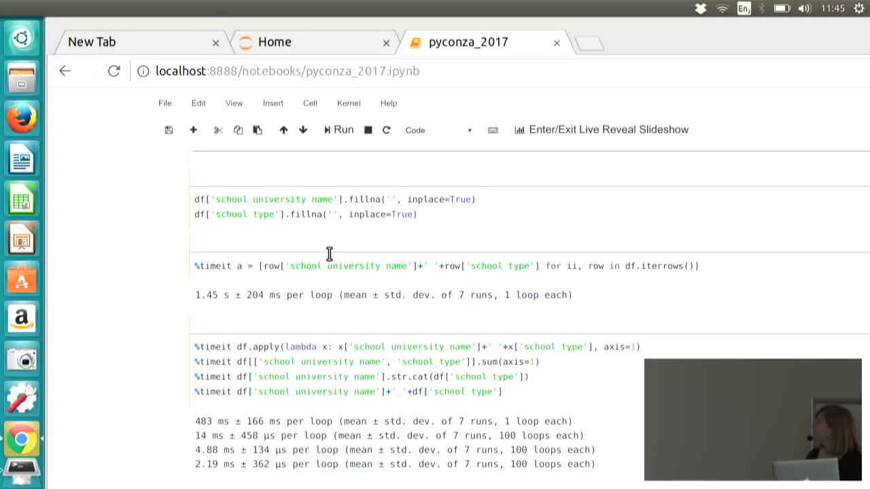
pyautogui.scroll(-3)
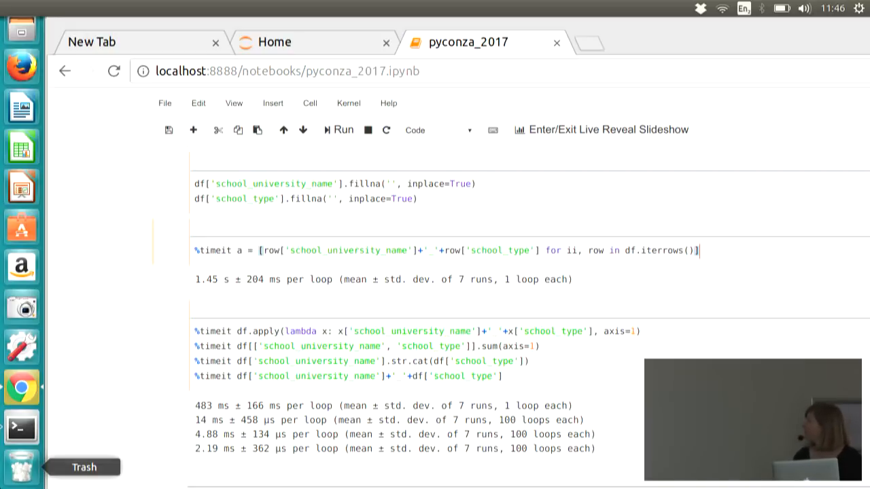
pyautogui.scroll(-3)
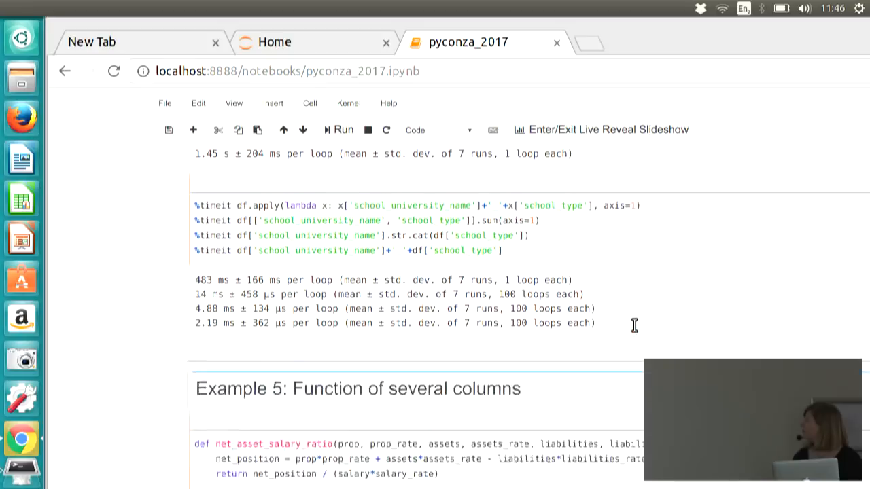
# Scroll to Example 5 loop timings: iterrows 2.08 s and the iloc loop 1.84 s
pyautogui.scroll(-3)
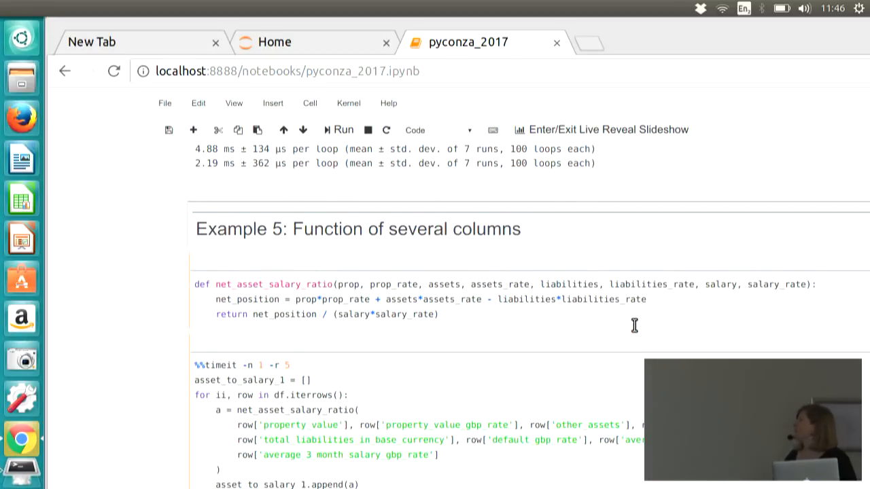
pyautogui.moveTo(420, 281)
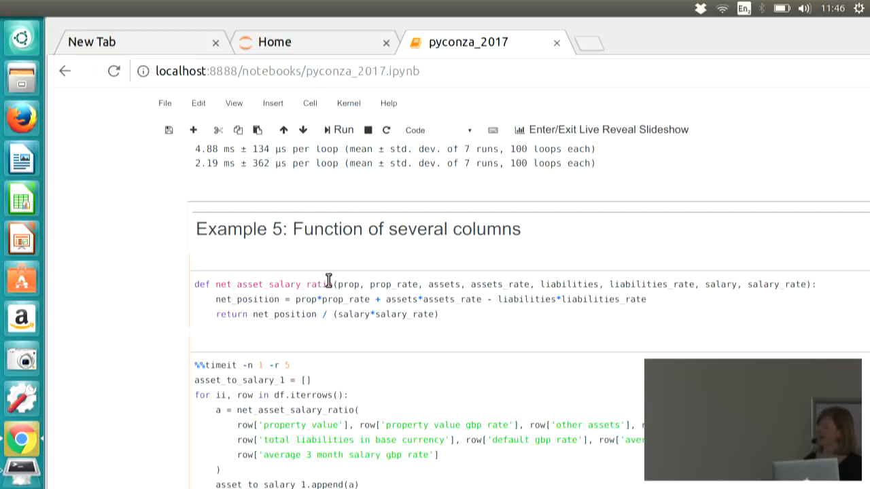
pyautogui.moveTo(402, 302)
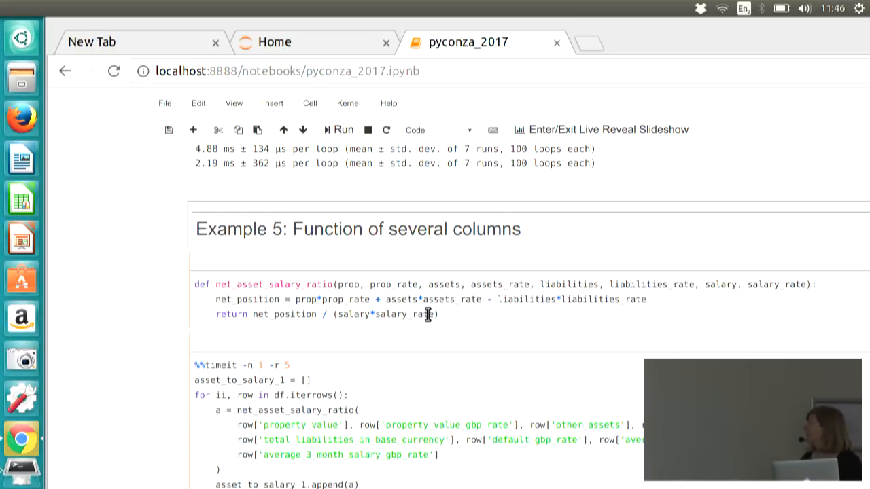
pyautogui.scroll(-3)
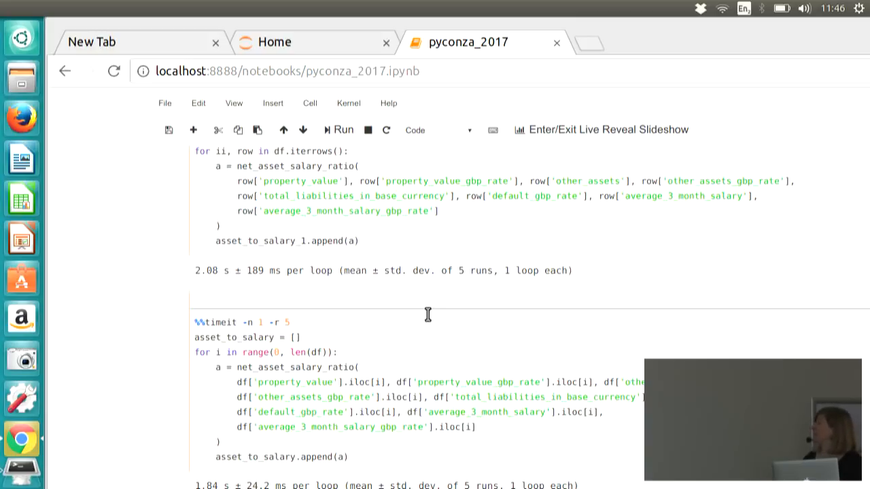
pyautogui.moveTo(199, 270)
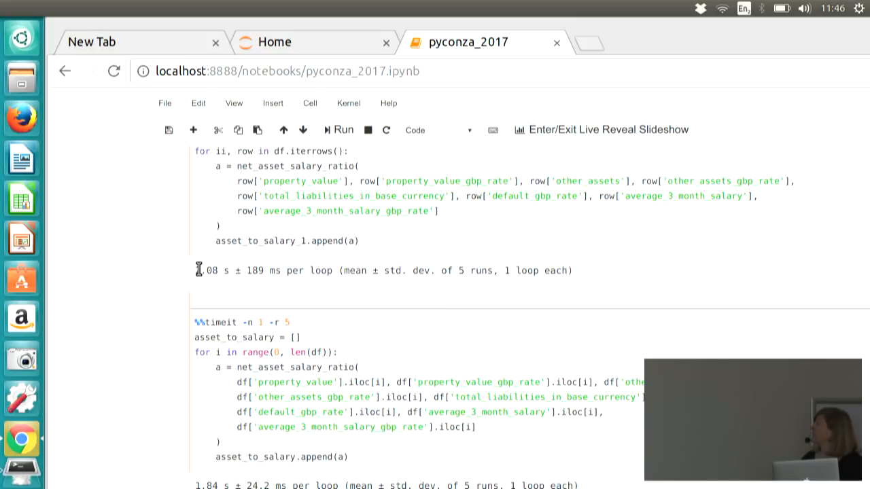
pyautogui.scroll(-3)
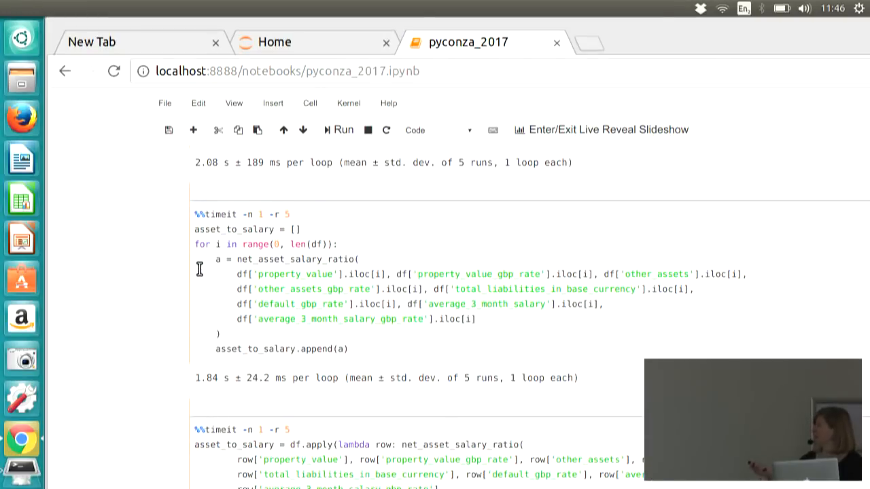
pyautogui.moveTo(364, 318)
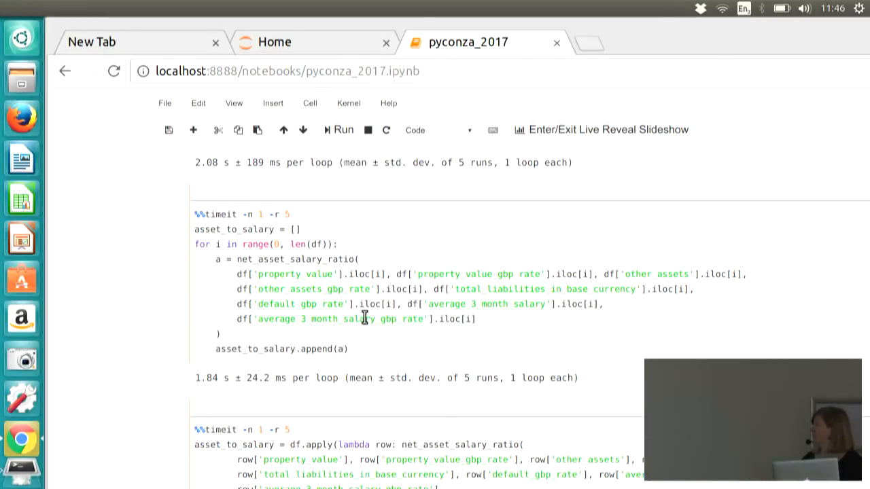
# Scroll to the speed-up from apply's 1.24 s to 251 µs using .values
pyautogui.scroll(-3)
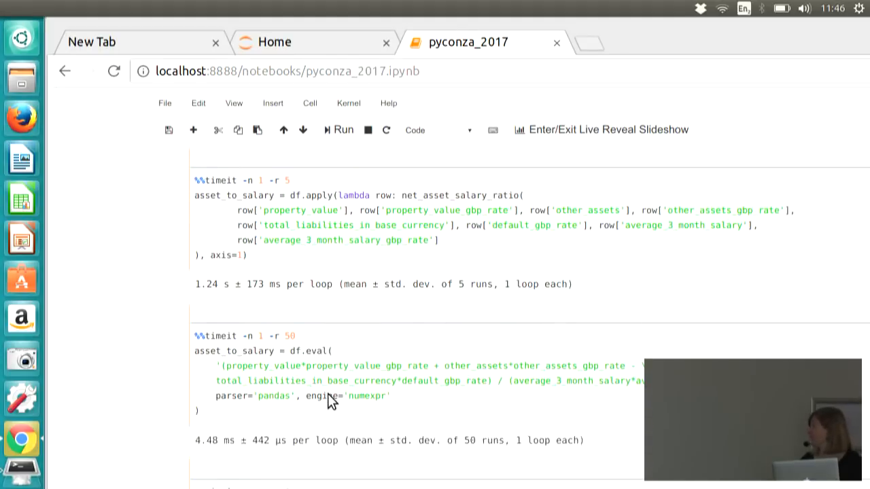
pyautogui.scroll(-3)
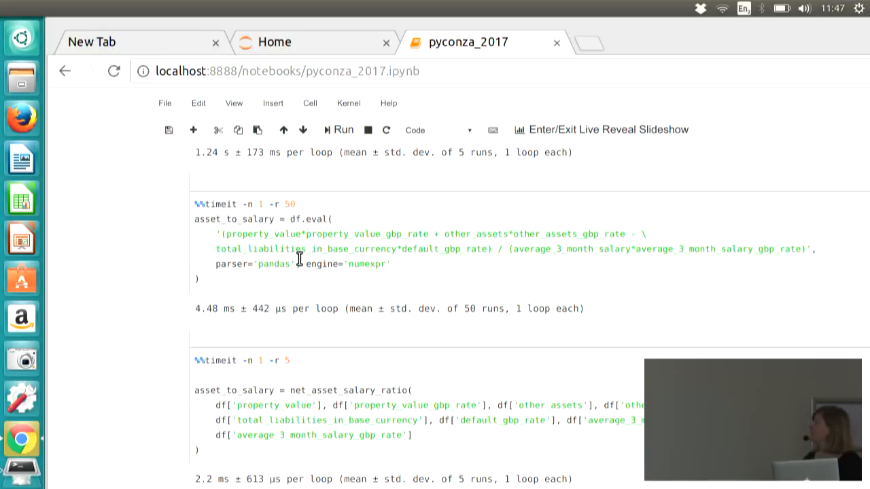
pyautogui.scroll(-3)
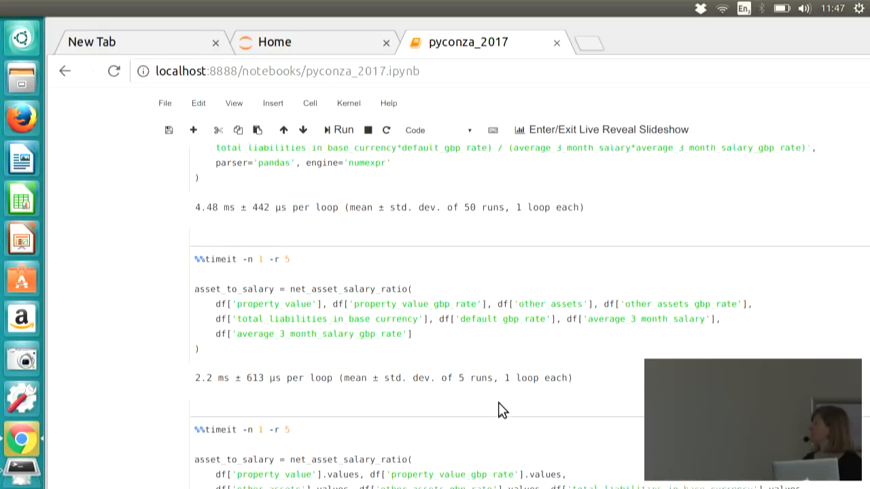
pyautogui.scroll(-3)
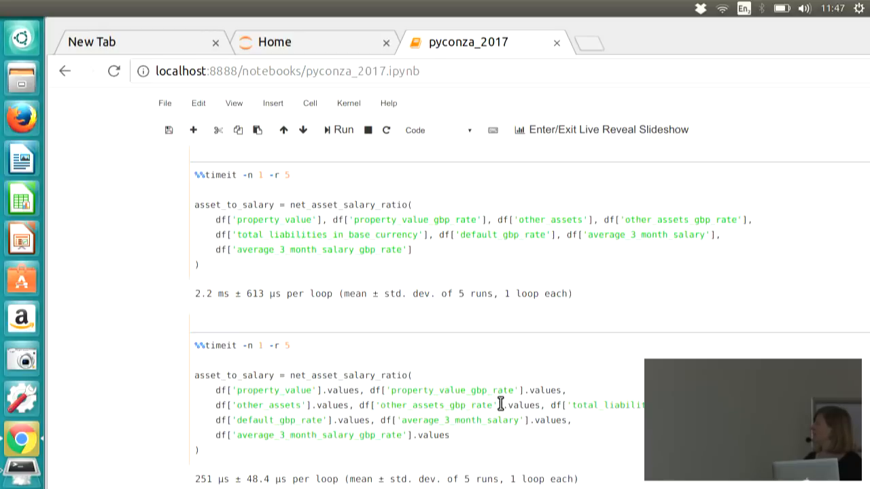
pyautogui.scroll(-3)
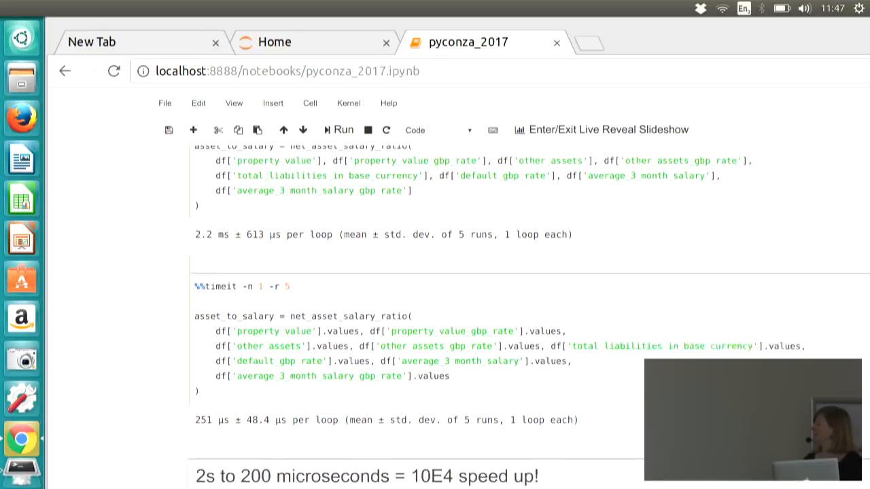
pyautogui.scroll(-3)
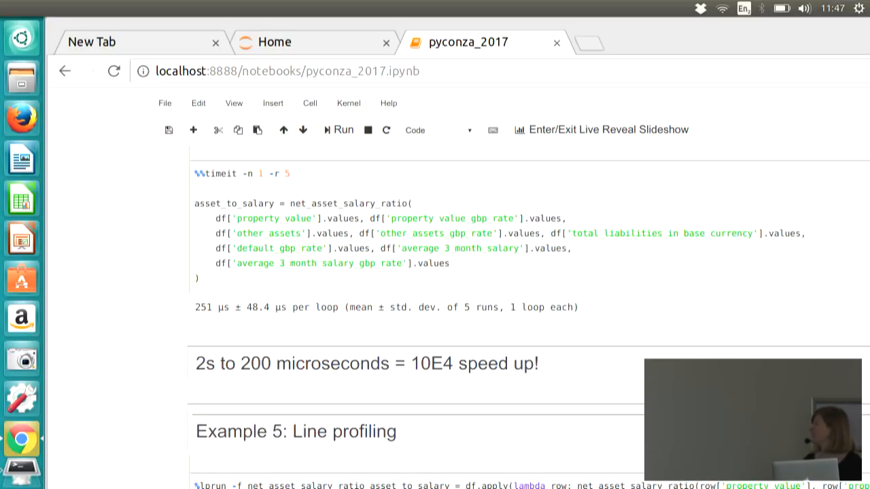
pyautogui.moveTo(627, 320)
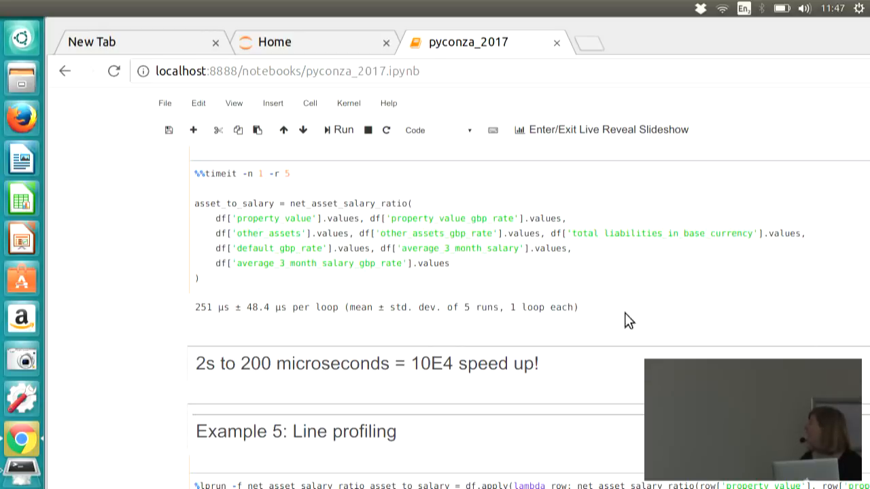
# Scroll through the %lprun results, where the .values call takes 0.000514 s, to Example 6
pyautogui.scroll(-3)
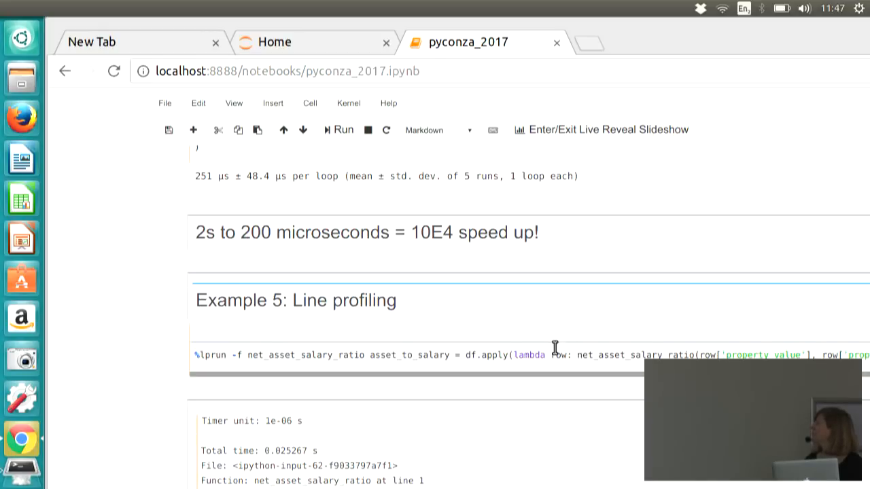
pyautogui.moveTo(552, 402)
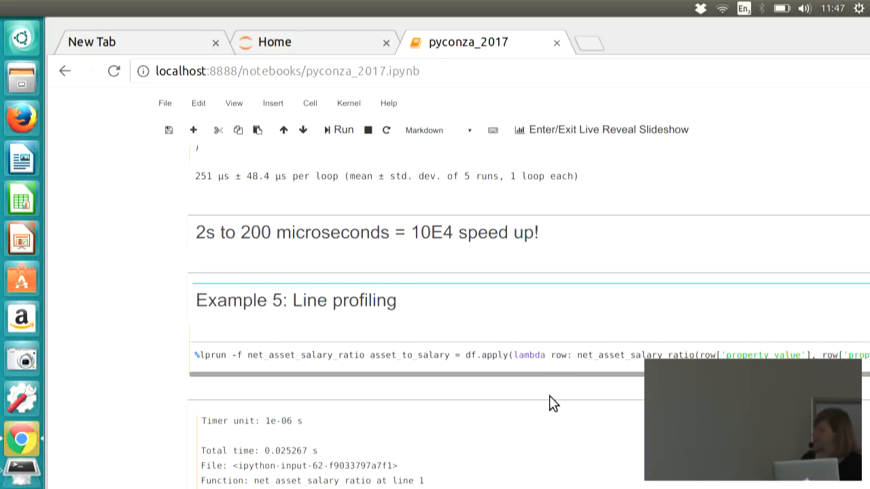
pyautogui.moveTo(392, 348)
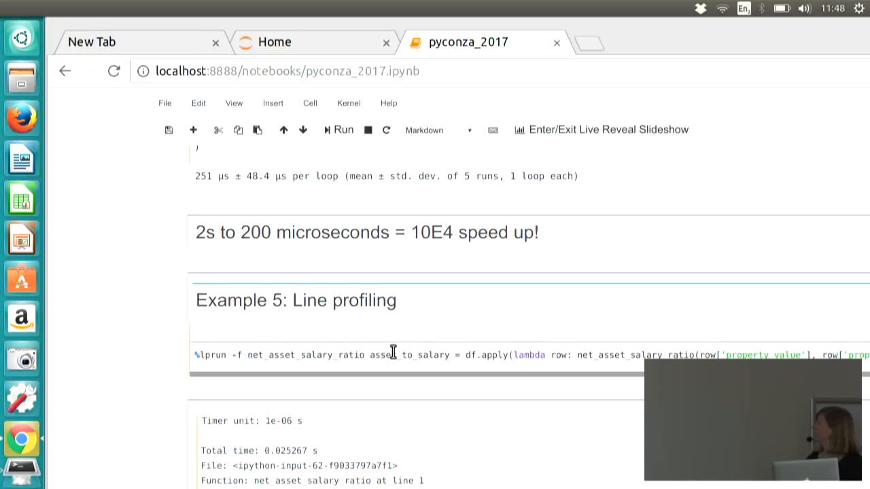
pyautogui.scroll(-3)
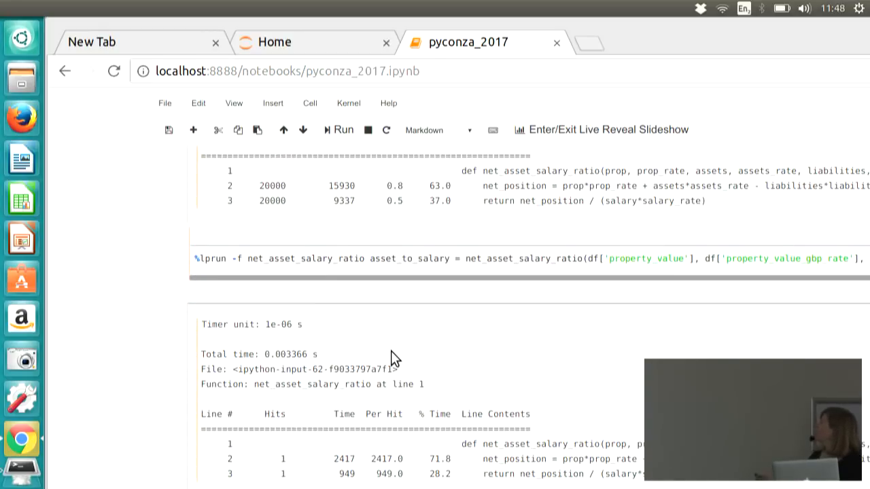
pyautogui.scroll(-3)
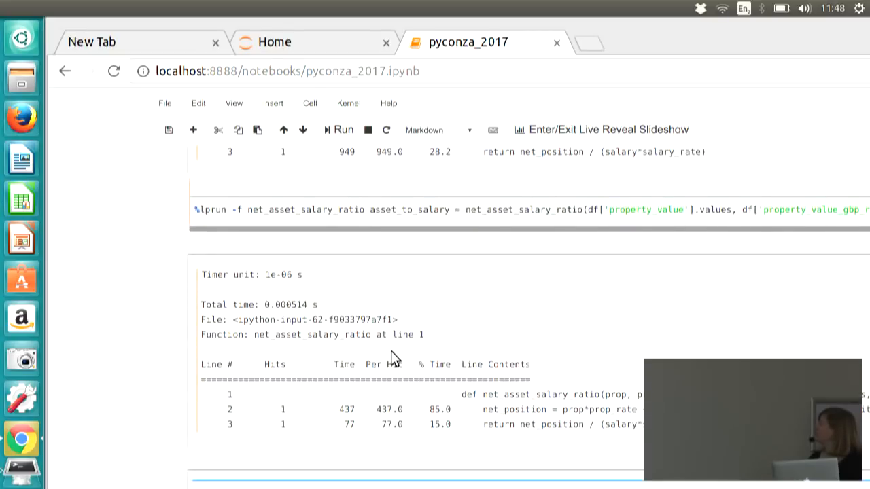
pyautogui.scroll(-3)
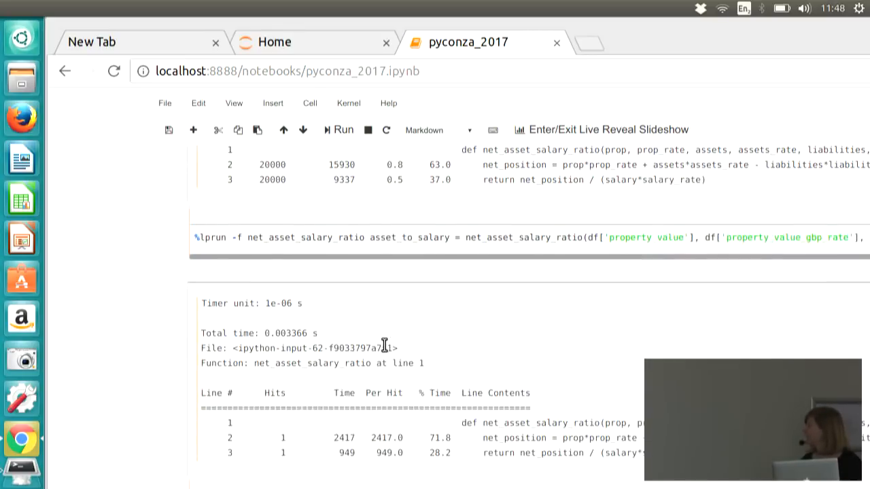
pyautogui.scroll(-3)
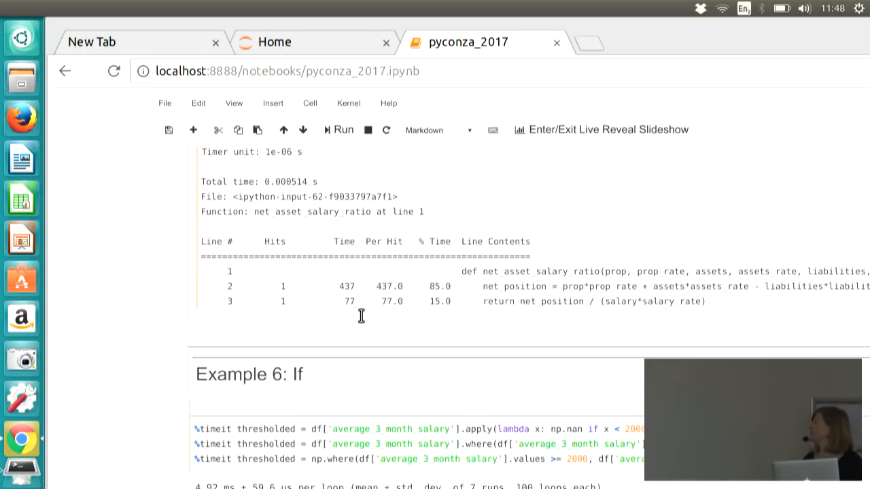
# Scroll past If timings 4.92 ms, 634 µs and 97.9 µs to the BlockManager consolidation cell
pyautogui.scroll(-3)
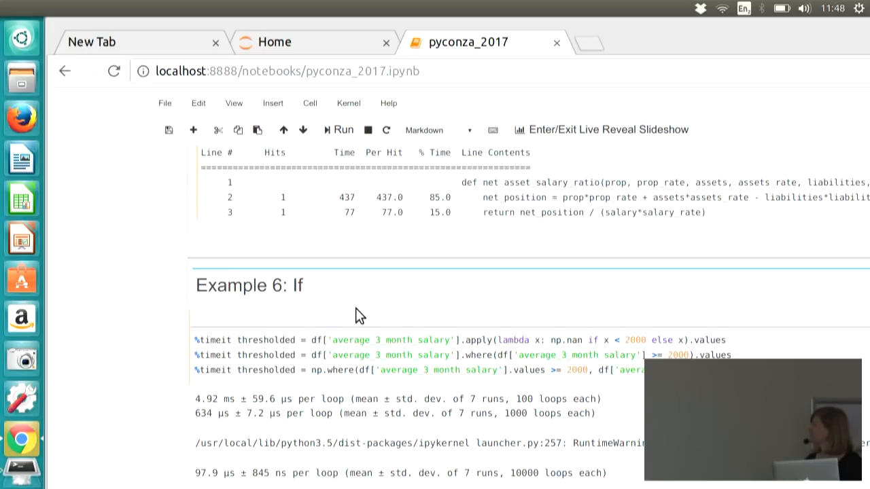
pyautogui.scroll(-3)
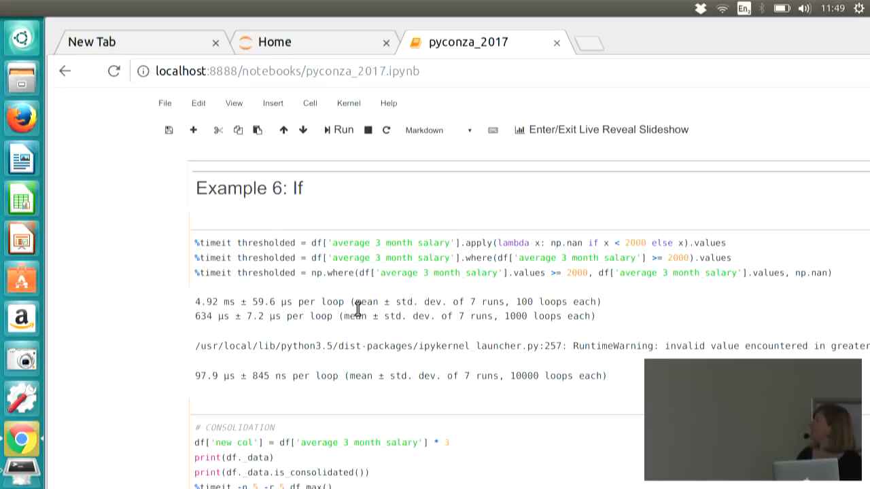
pyautogui.scroll(-3)
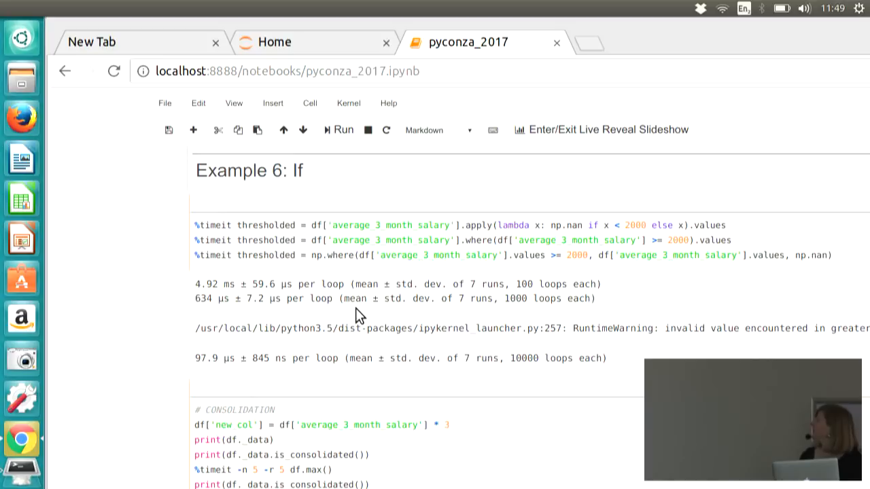
pyautogui.scroll(-3)
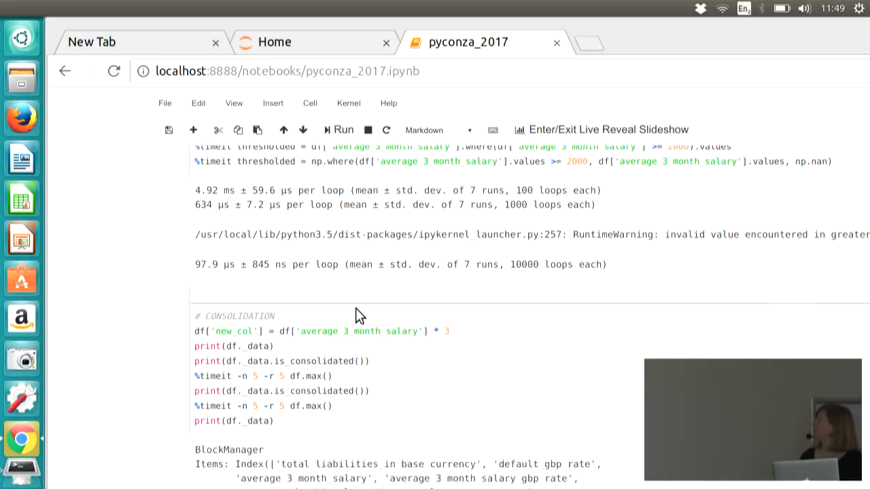
# Scroll to the final takeaways: NumPy, Pandas builtins, vectorise, optimisers, profiling tools
pyautogui.scroll(-3)
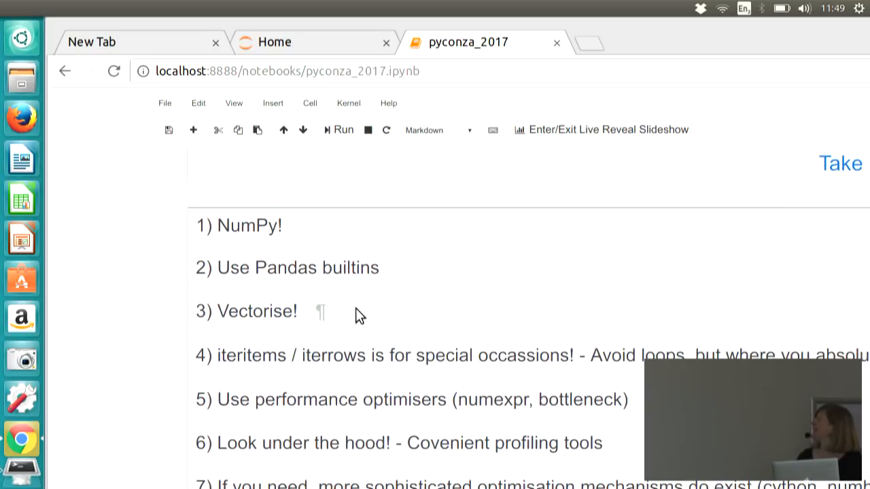
pyautogui.moveTo(95, 250)
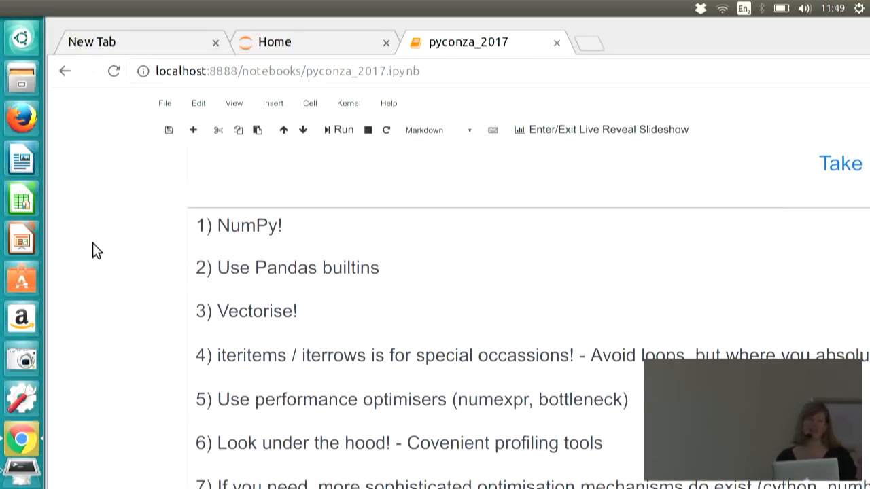